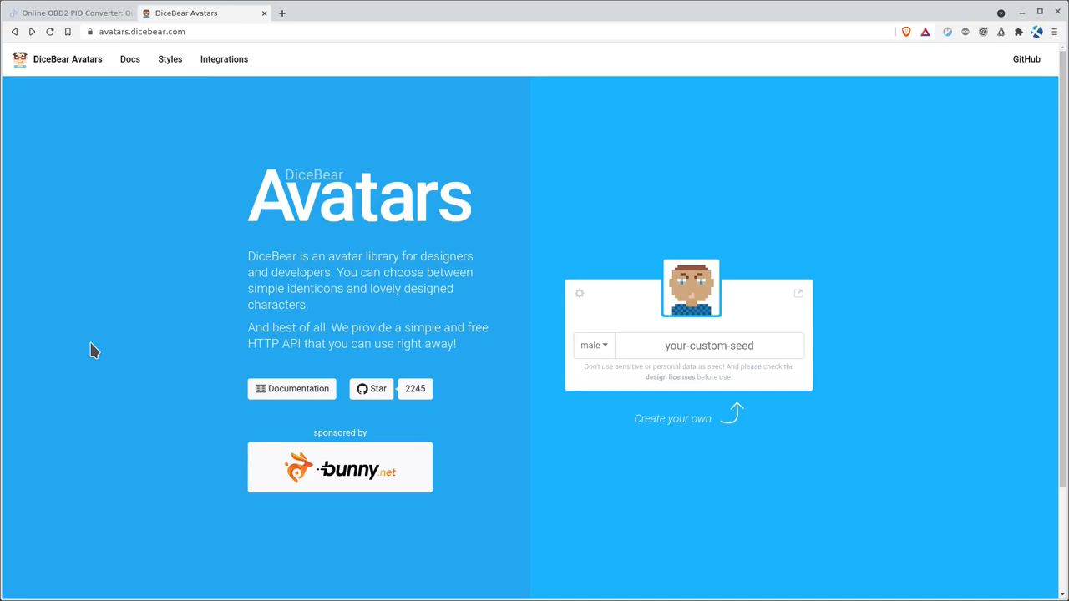
mouse_move(710, 330)
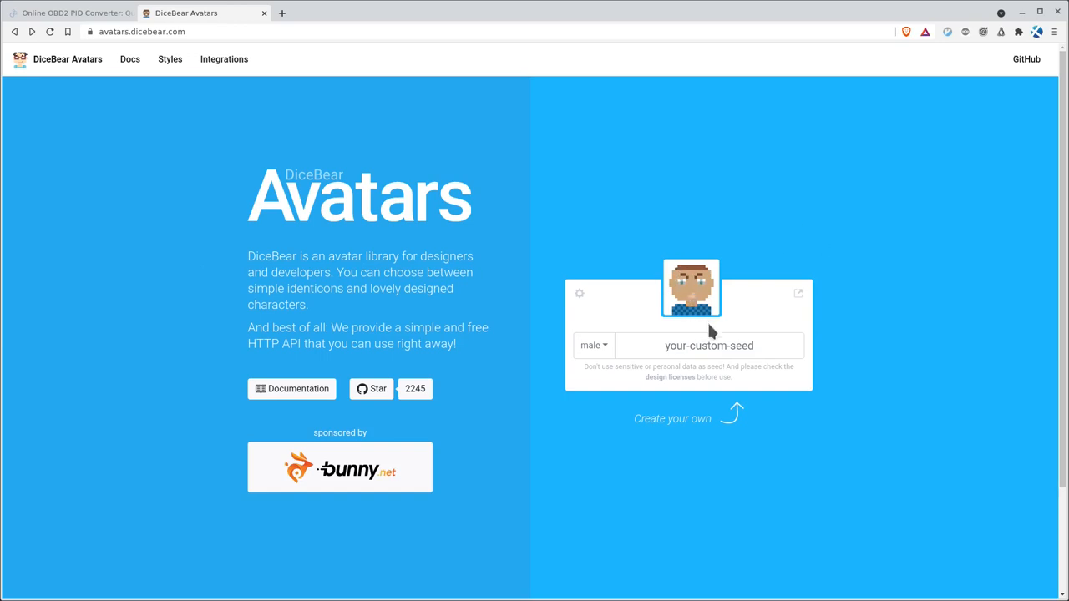
Enter the custom seed 'jdhvgkjsvsdkjnsdknvlksdnksdbnklsd' in the avatar seed field
left_click(709, 345)
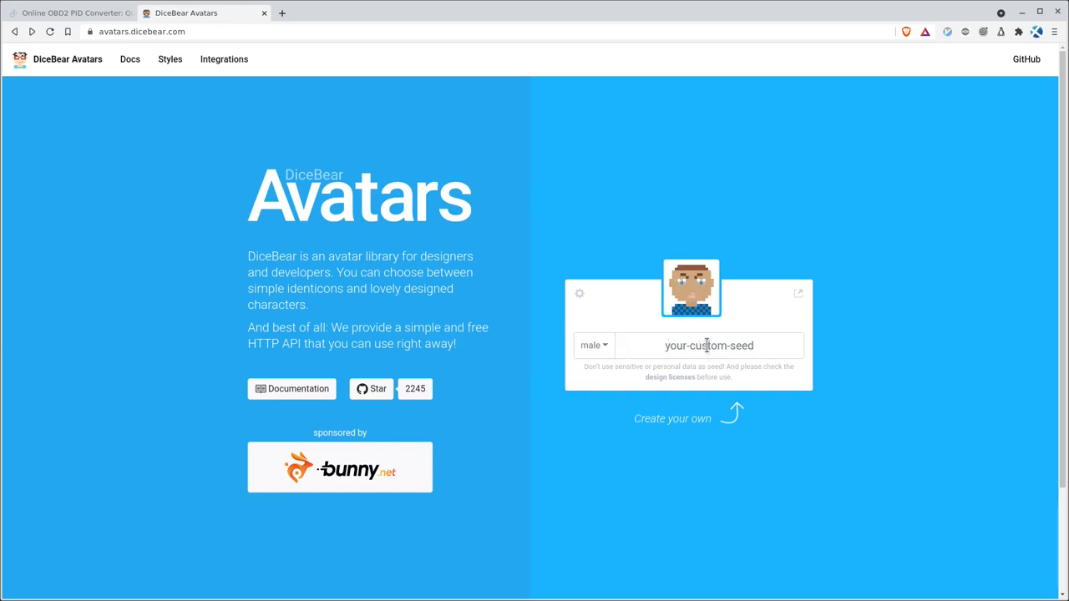
type("jdhvgkjsvsdkjnsdknvlksdnk")
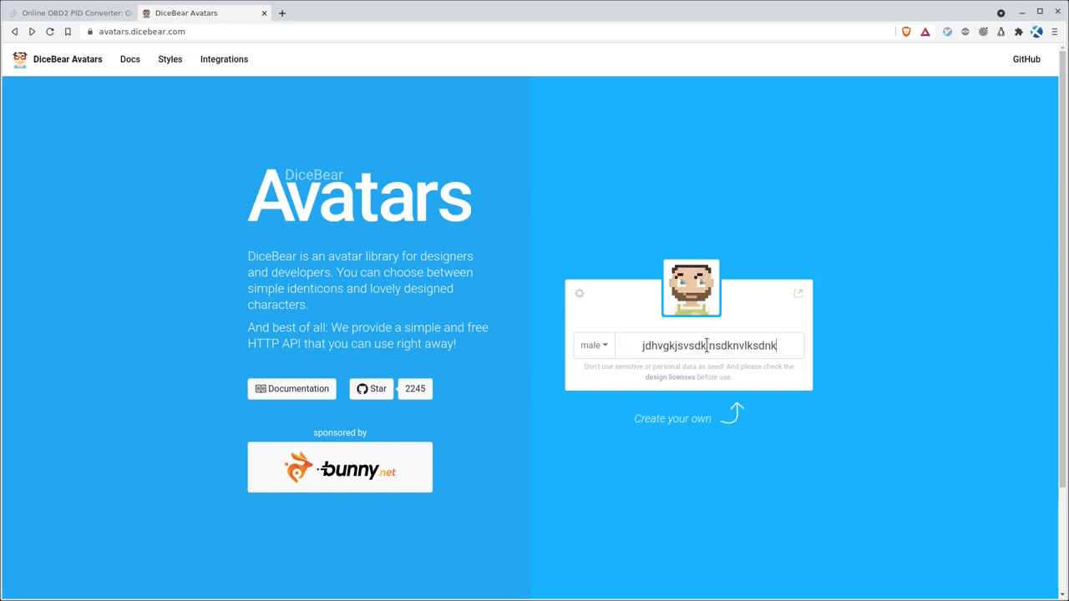
type("sdbnklsd")
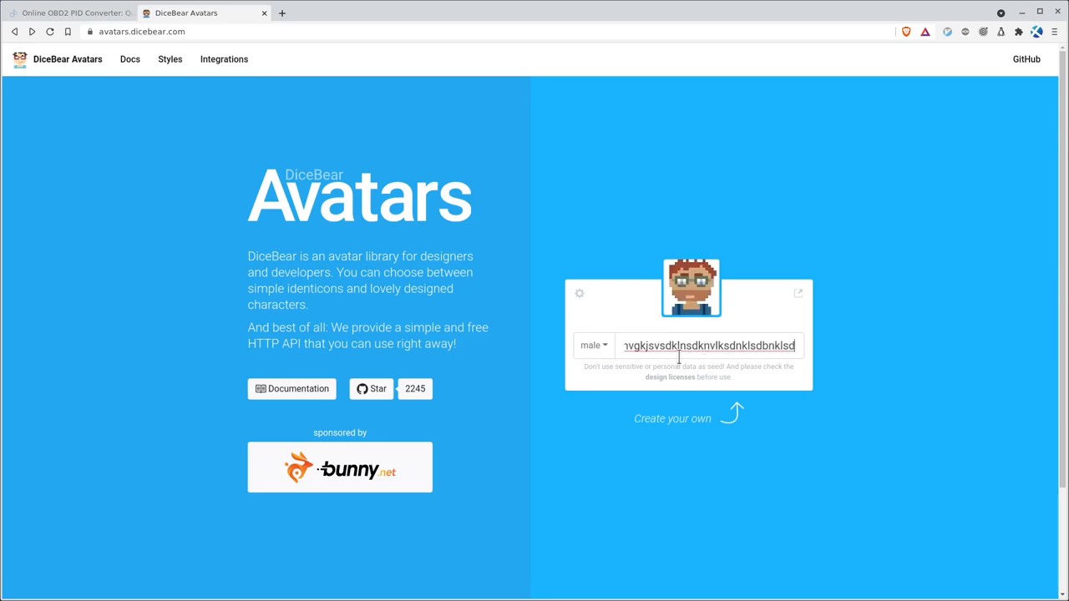
Preview the seed in the human style, then in the bottts robot style
left_click(592, 346)
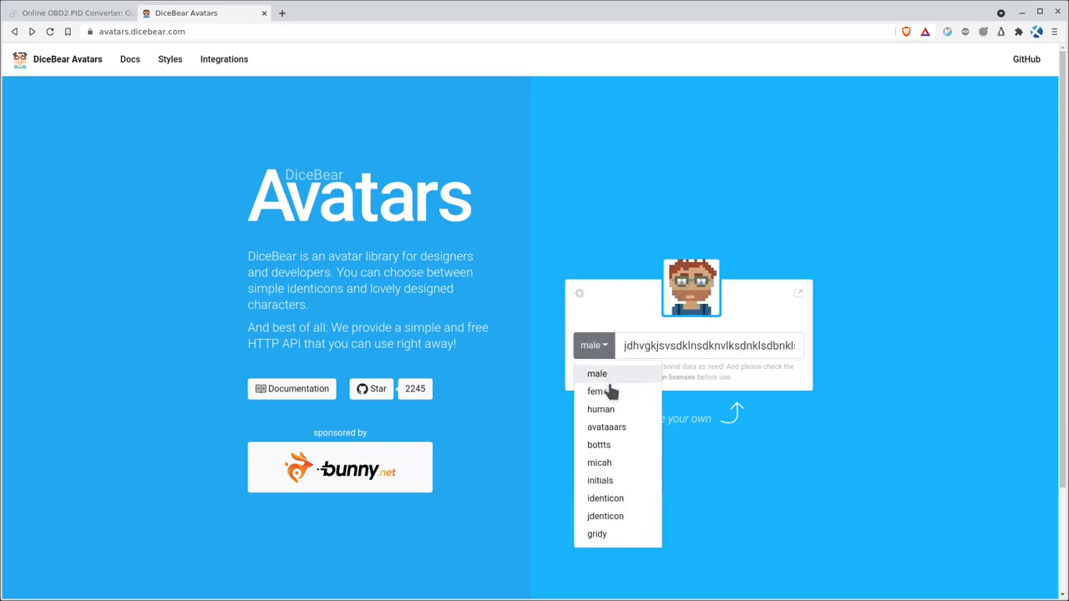
left_click(598, 392)
type("fhs")
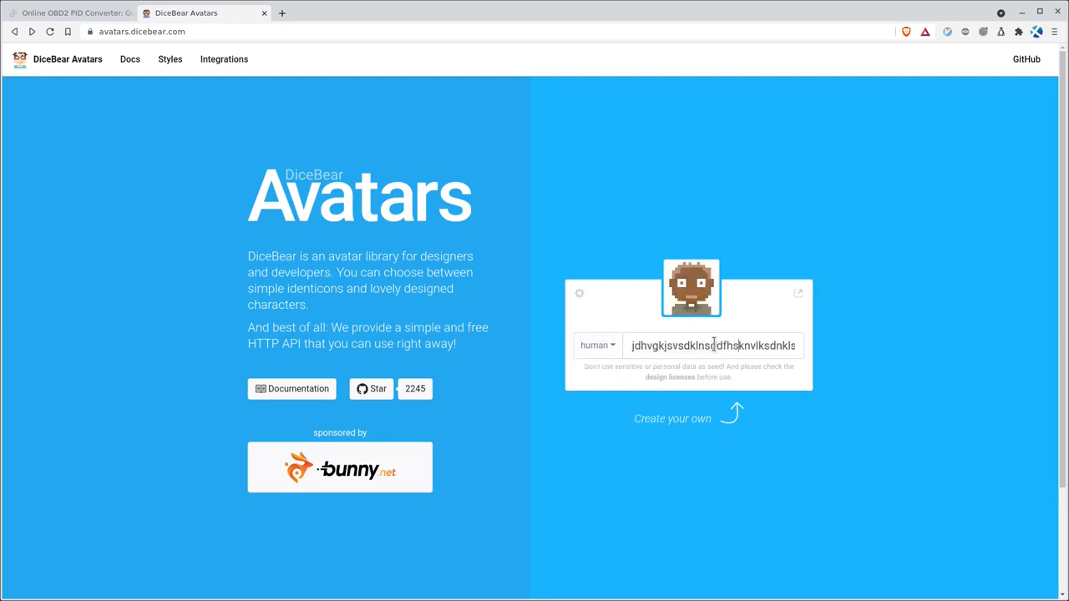
left_click(597, 345)
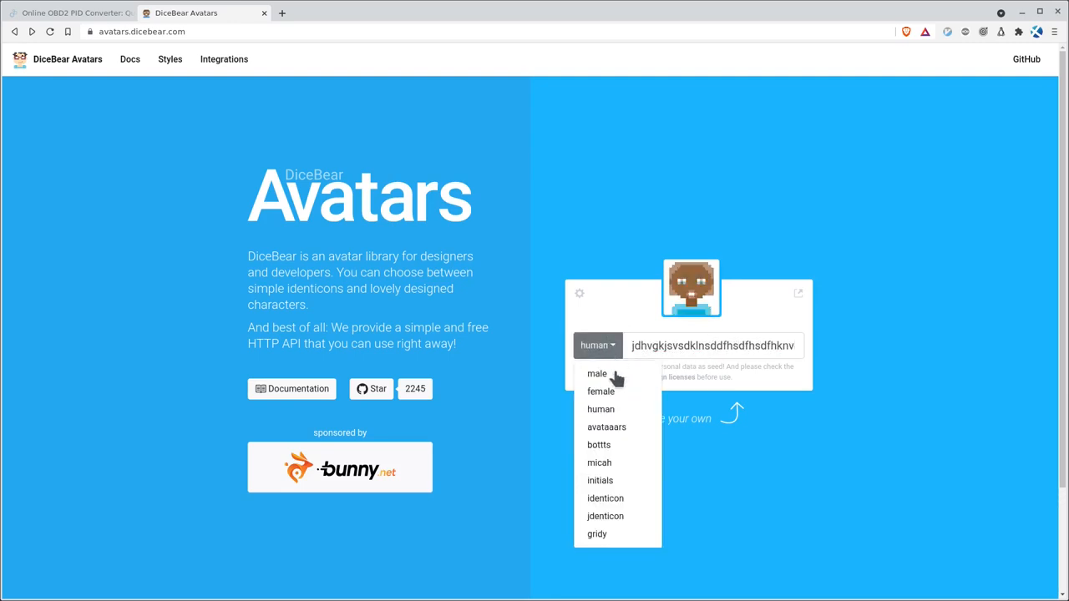
left_click(598, 444)
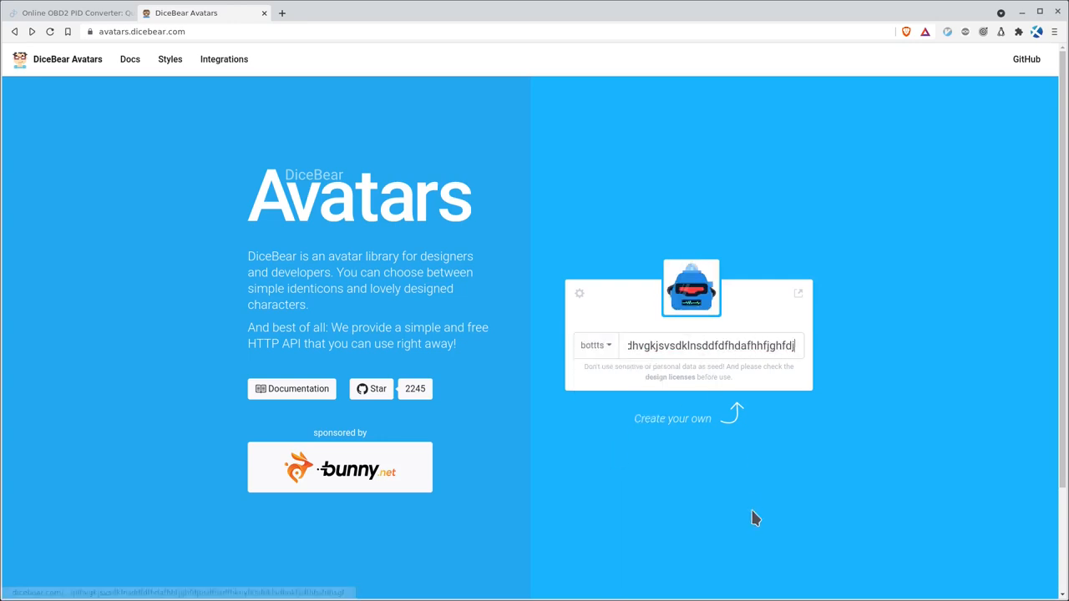
mouse_move(377, 394)
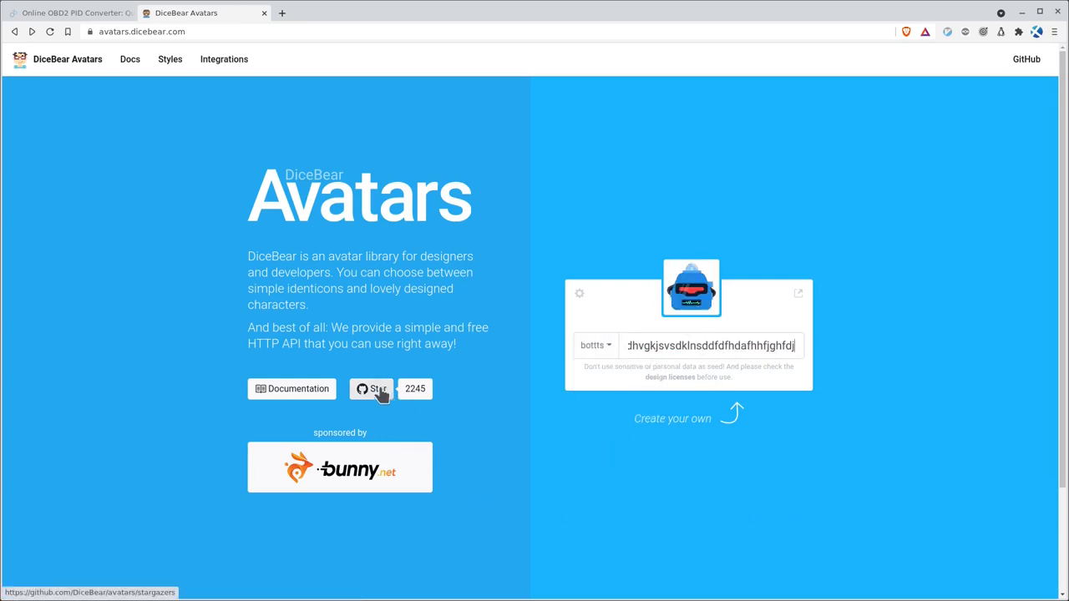
View the DiceBear GitHub repo's MIT LICENSE, then return to the avatar site tab
left_click(371, 390)
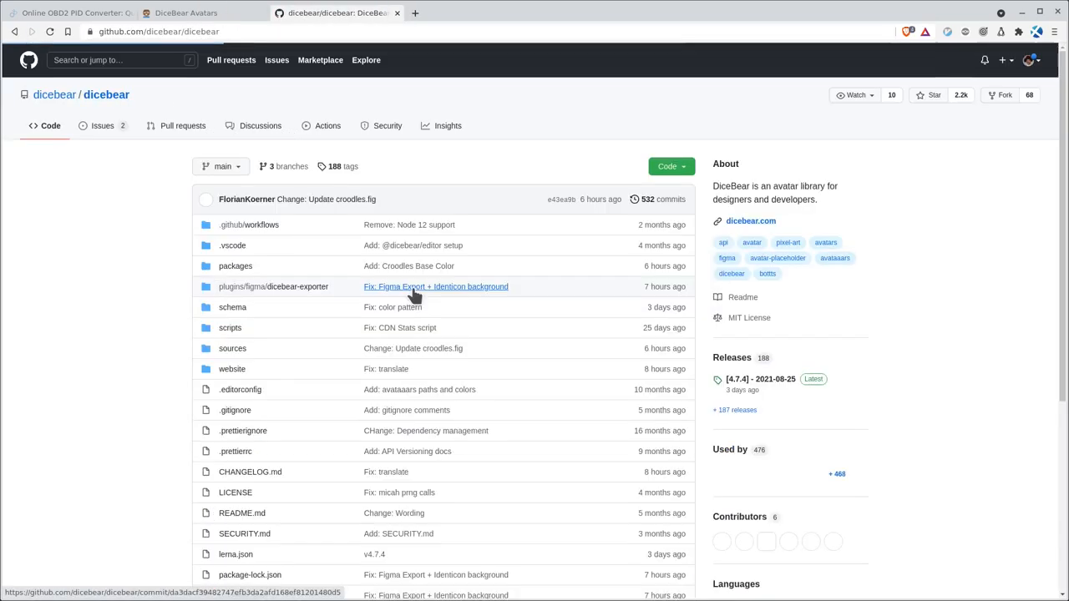
scroll("down", 3)
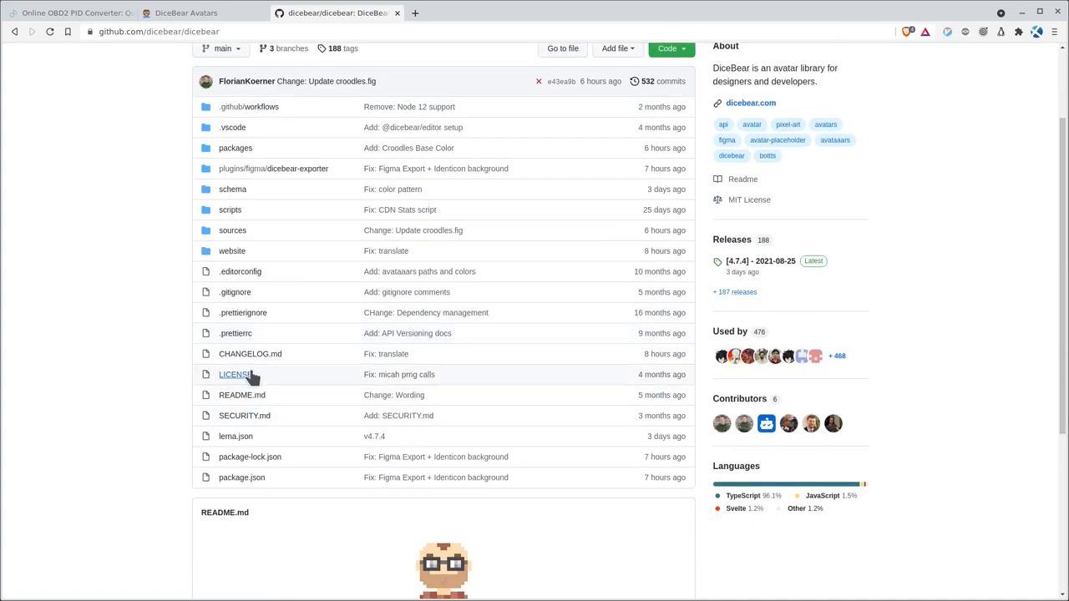
left_click(235, 375)
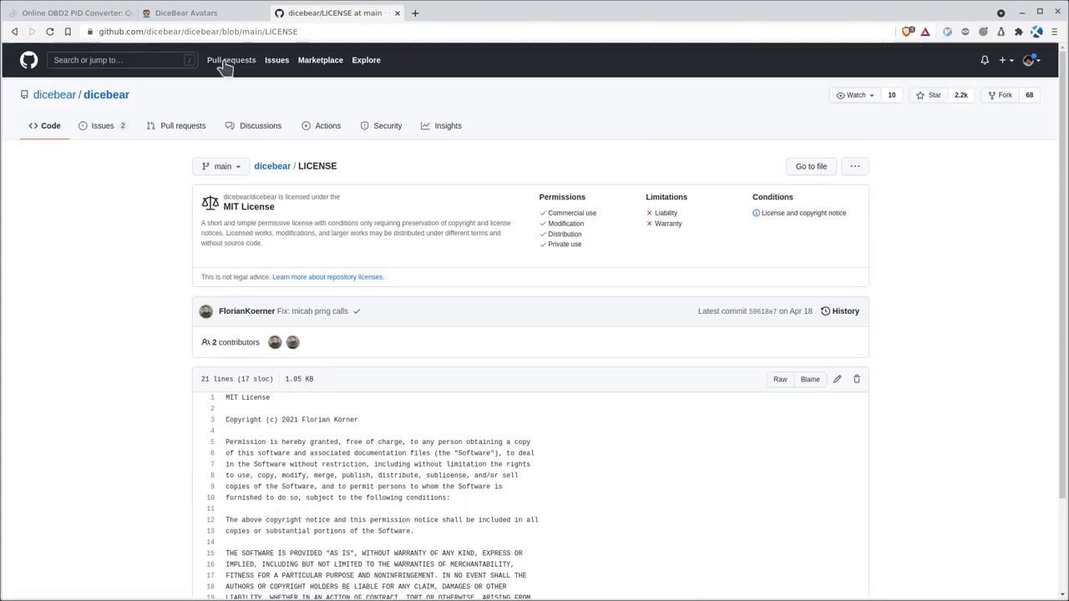
left_click(185, 12)
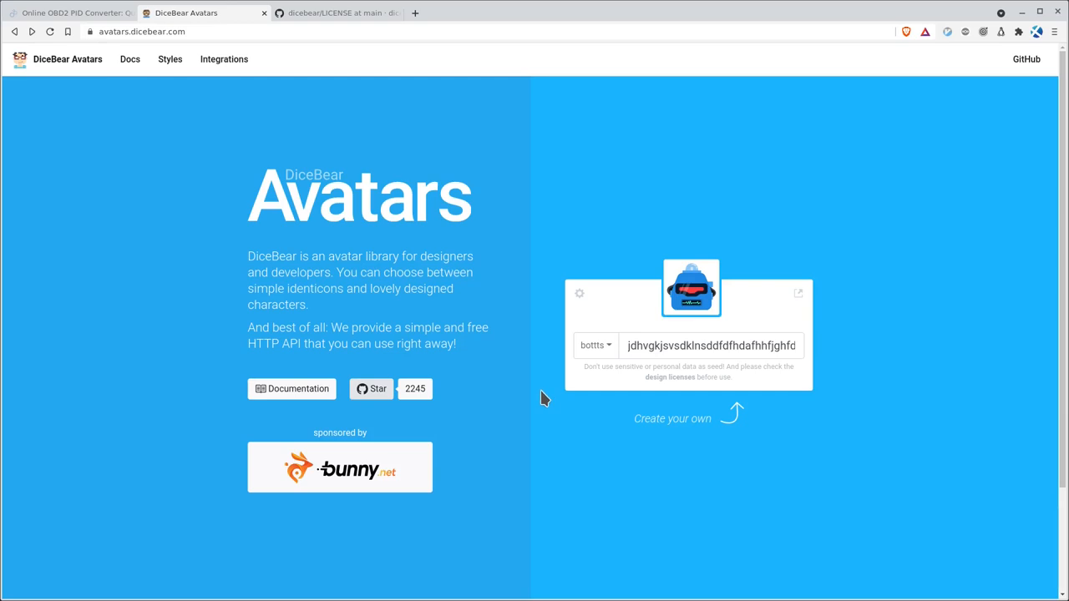
mouse_move(253, 344)
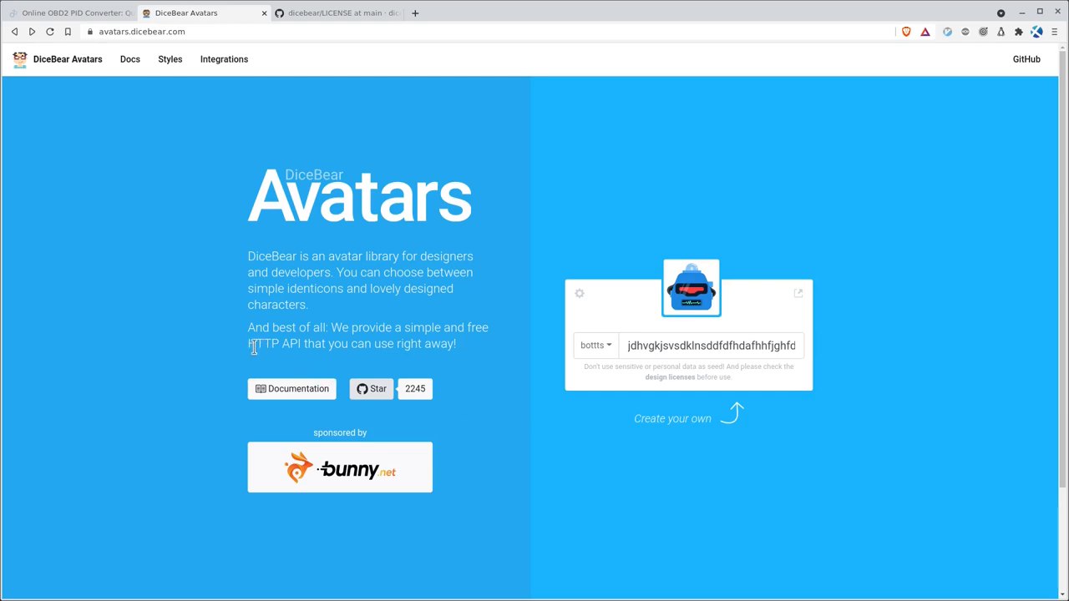
Highlight 'HTTP API' in the intro and go to the Documentation's Getting started page
double_click(269, 343)
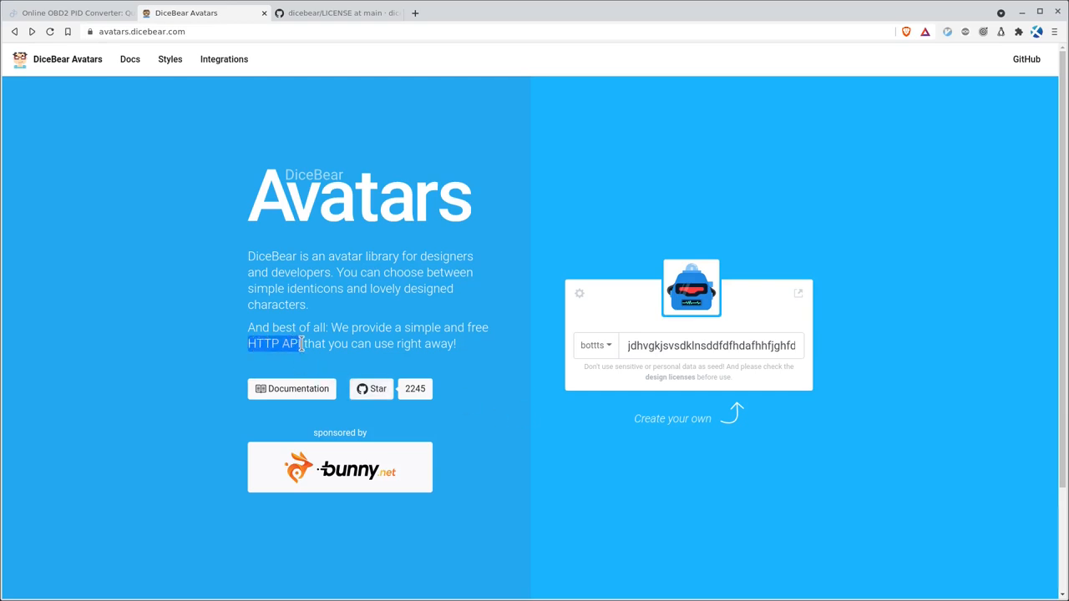
mouse_move(307, 390)
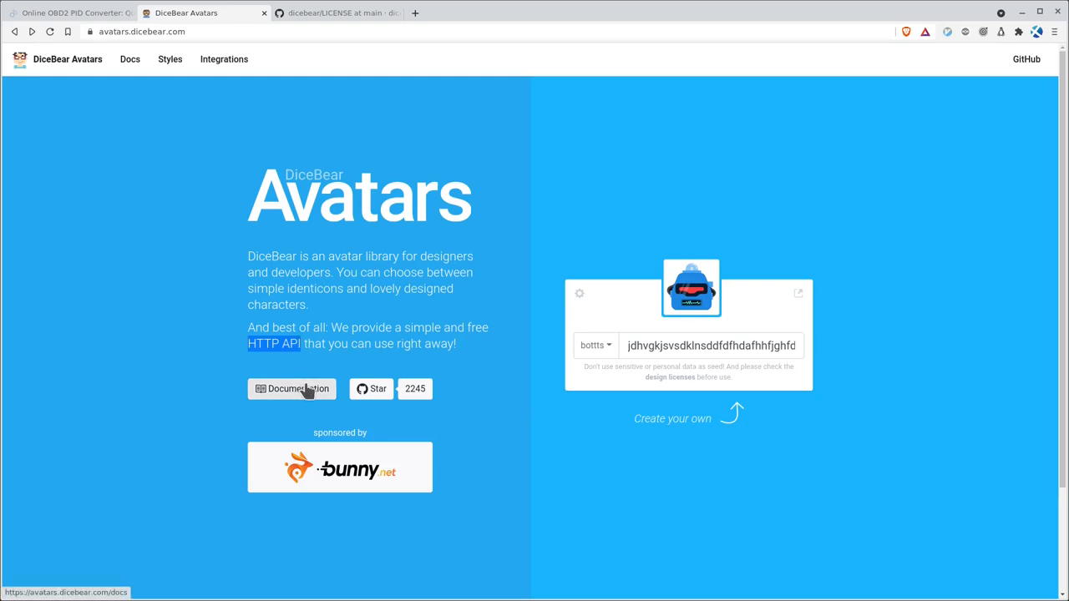
left_click(292, 389)
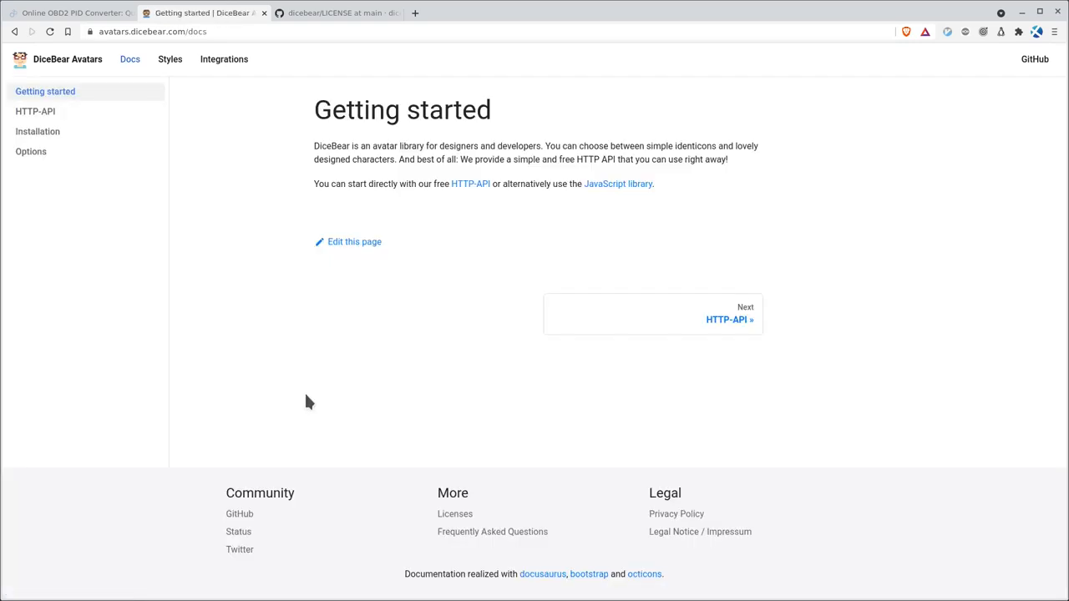
mouse_move(354, 401)
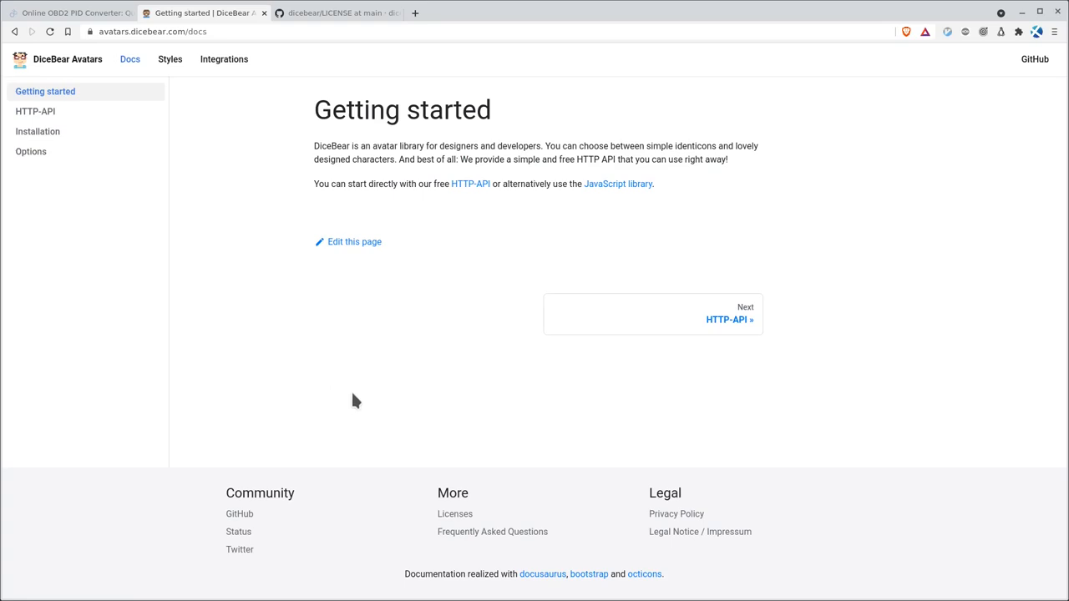
mouse_move(393, 391)
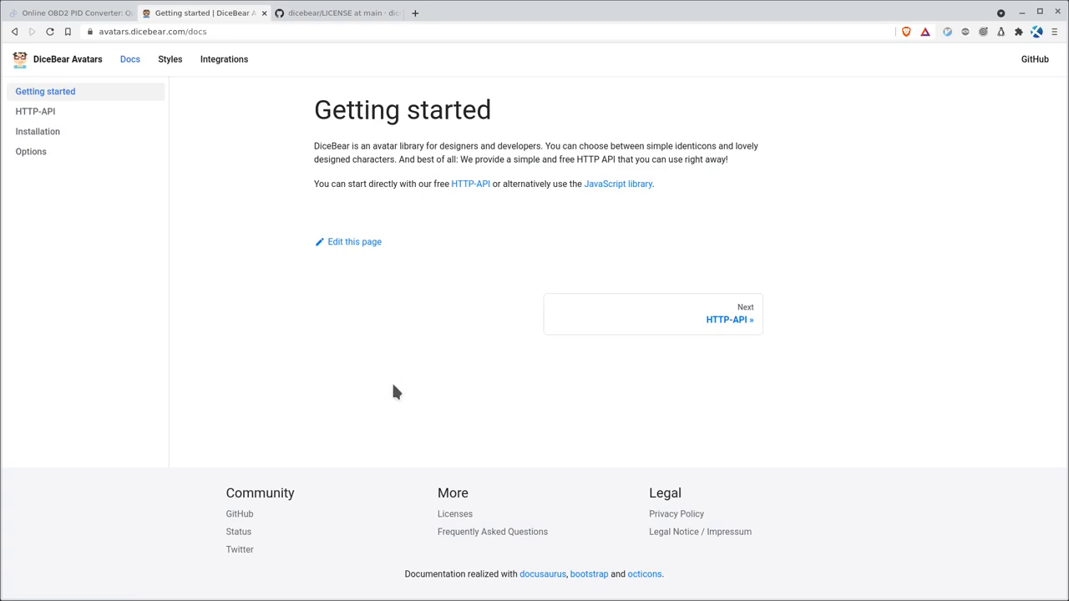
mouse_move(394, 391)
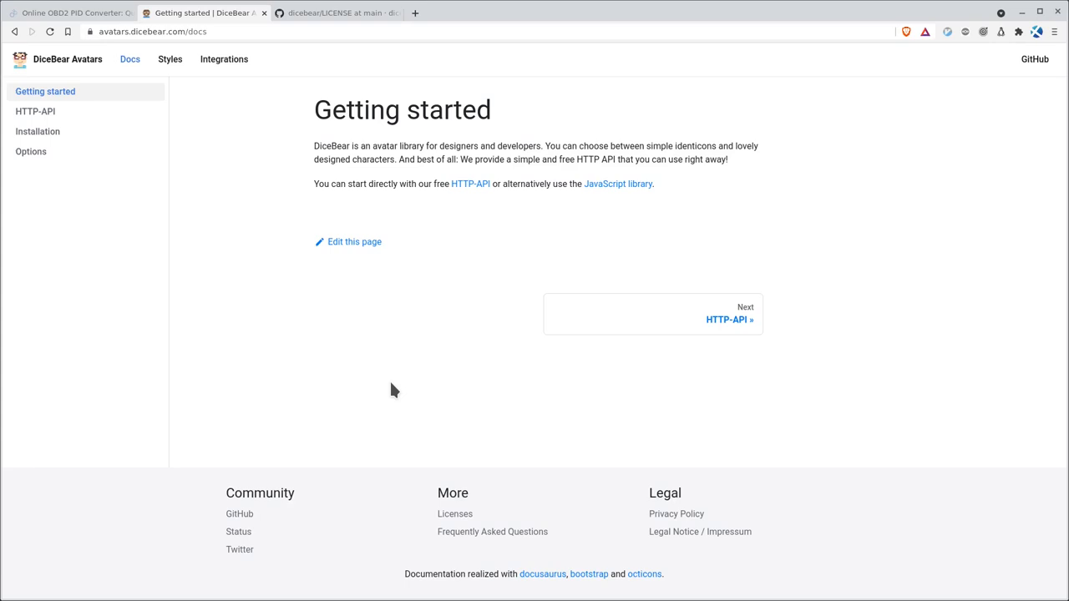
mouse_move(426, 385)
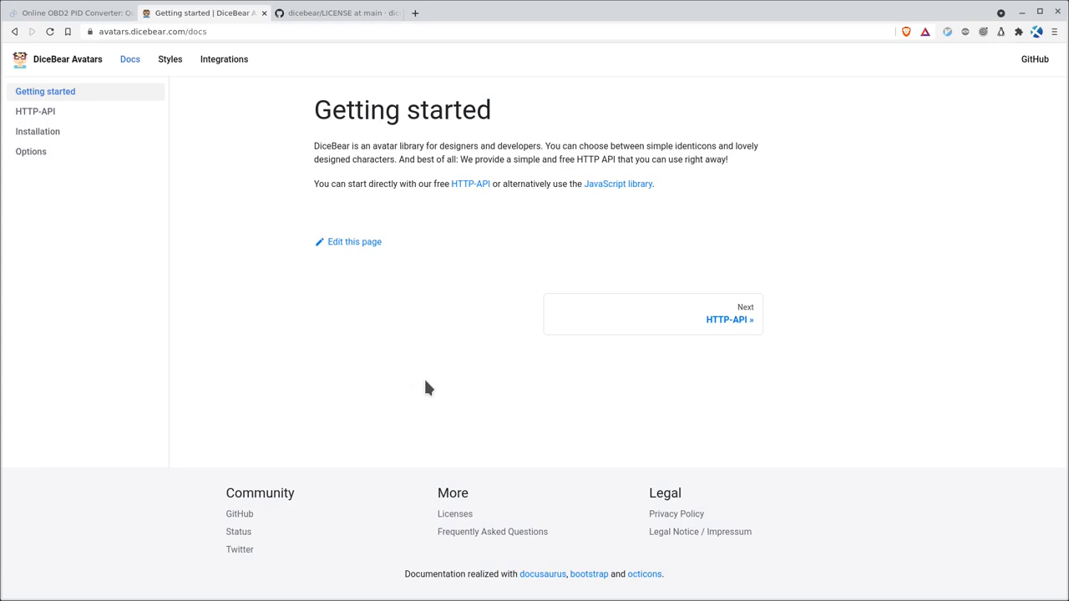
mouse_move(717, 326)
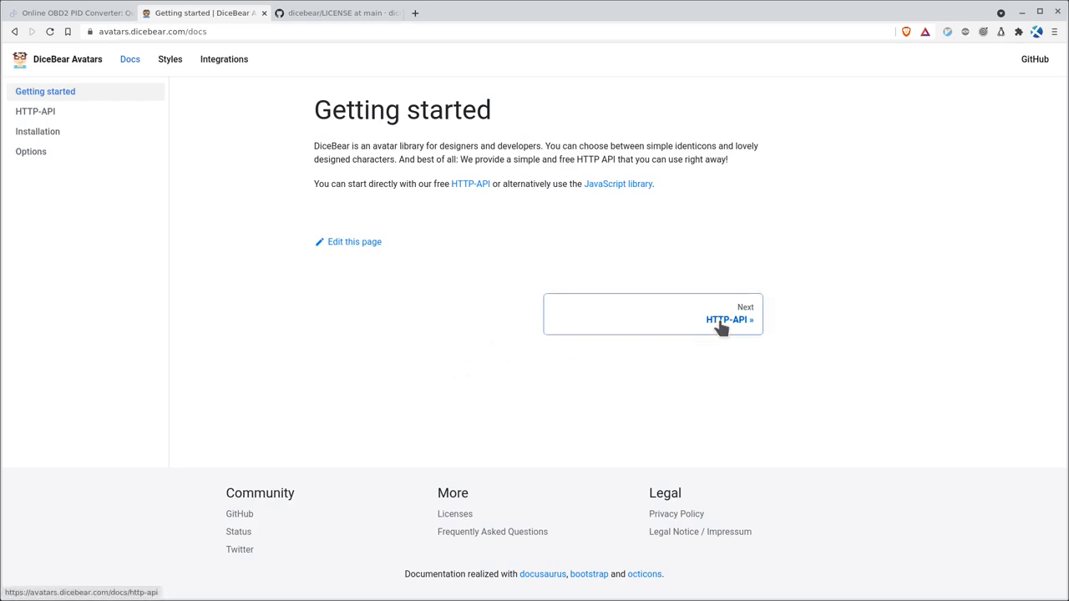
left_click(729, 320)
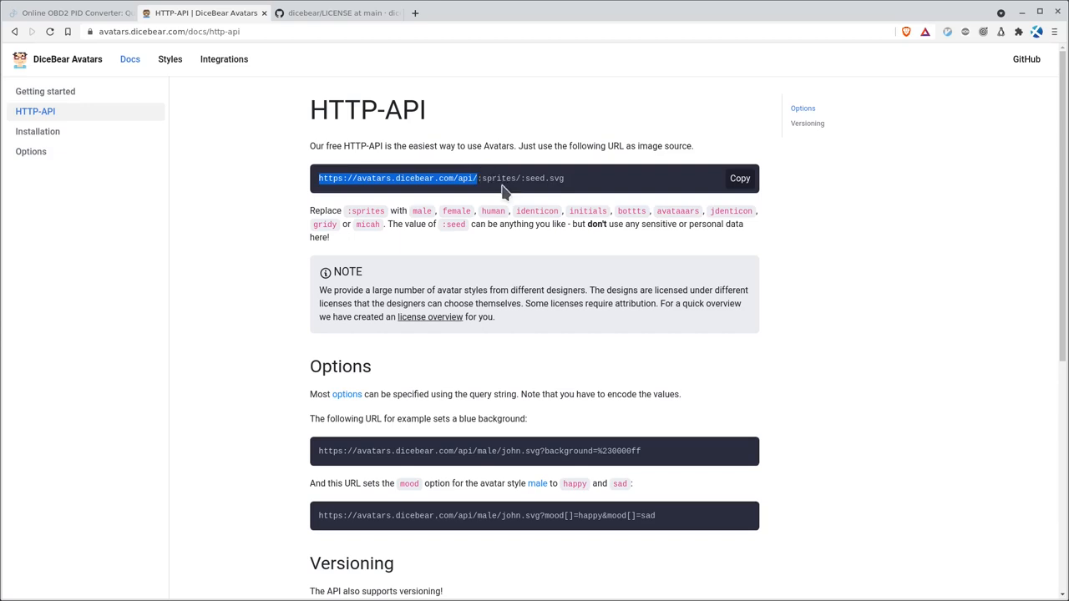
left_click(515, 178)
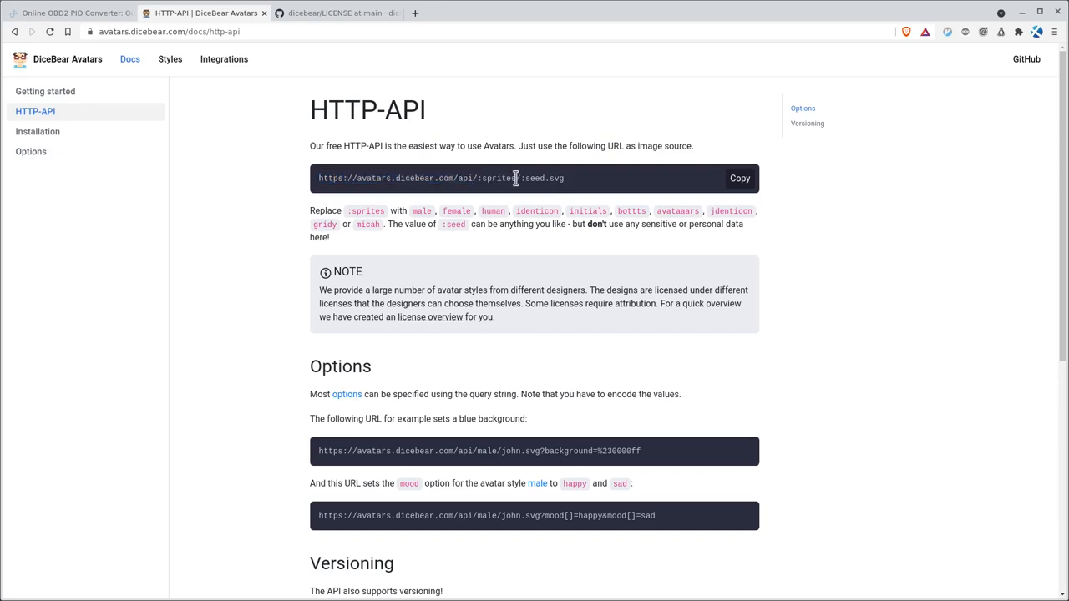
double_click(499, 177)
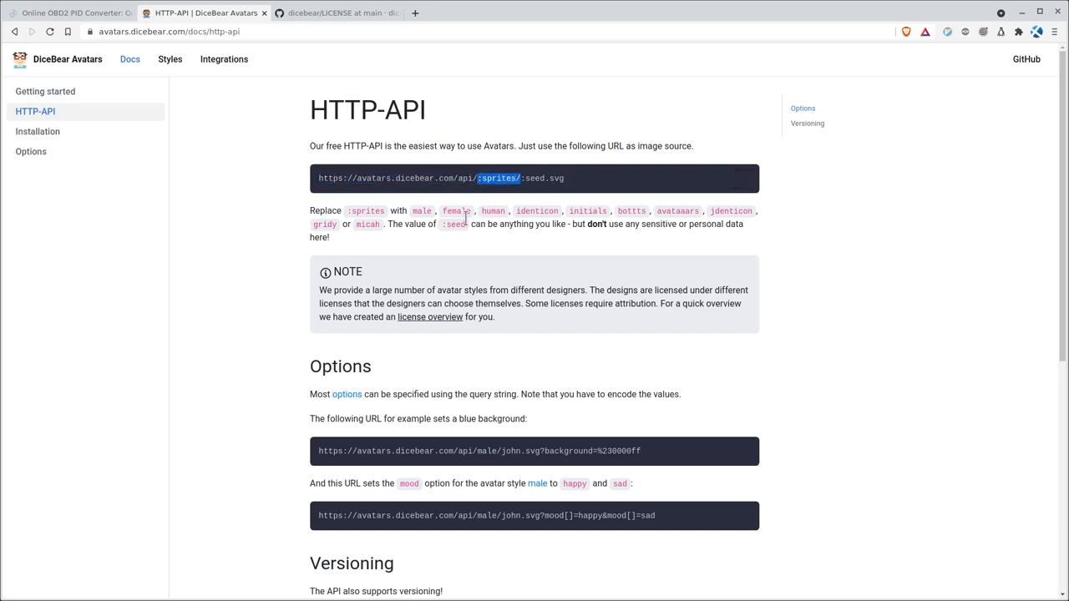
double_click(493, 211)
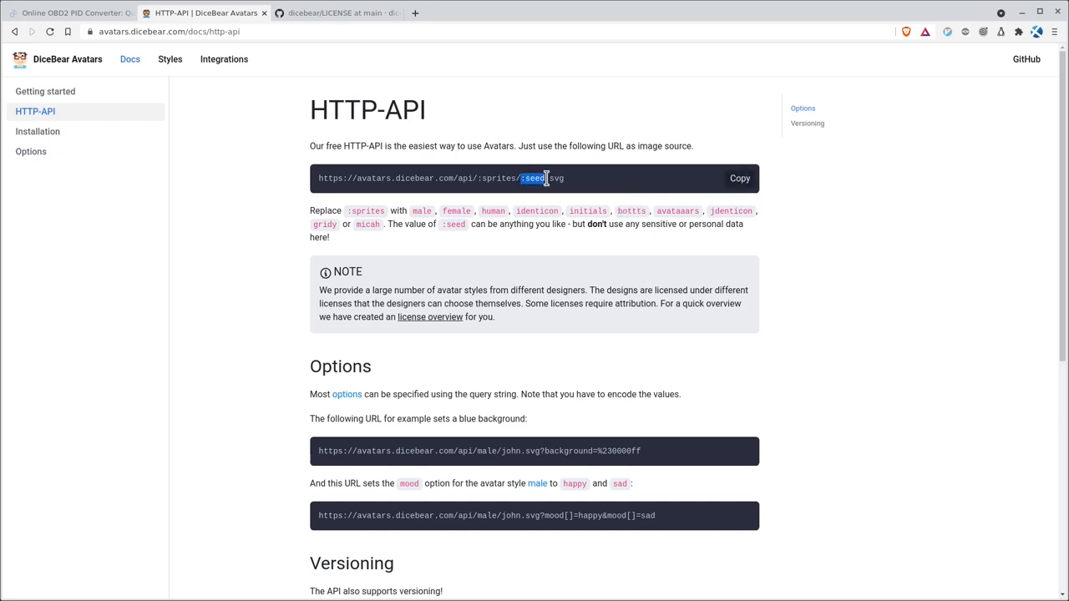
mouse_move(550, 178)
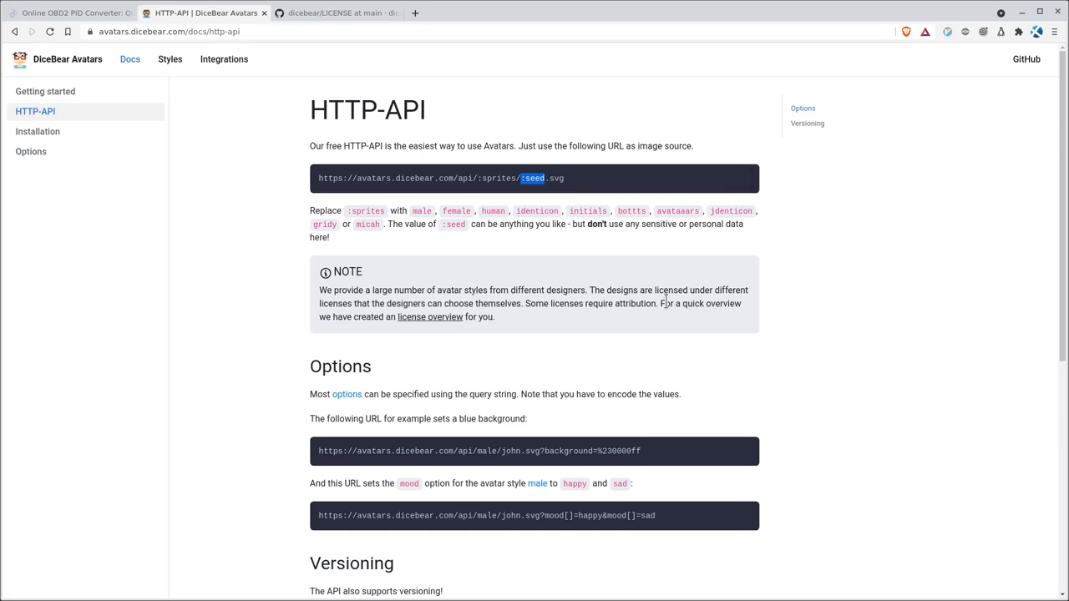
Copy the Options example URL with ?background=%230000ff for a blue male avatar
scroll("down", 3)
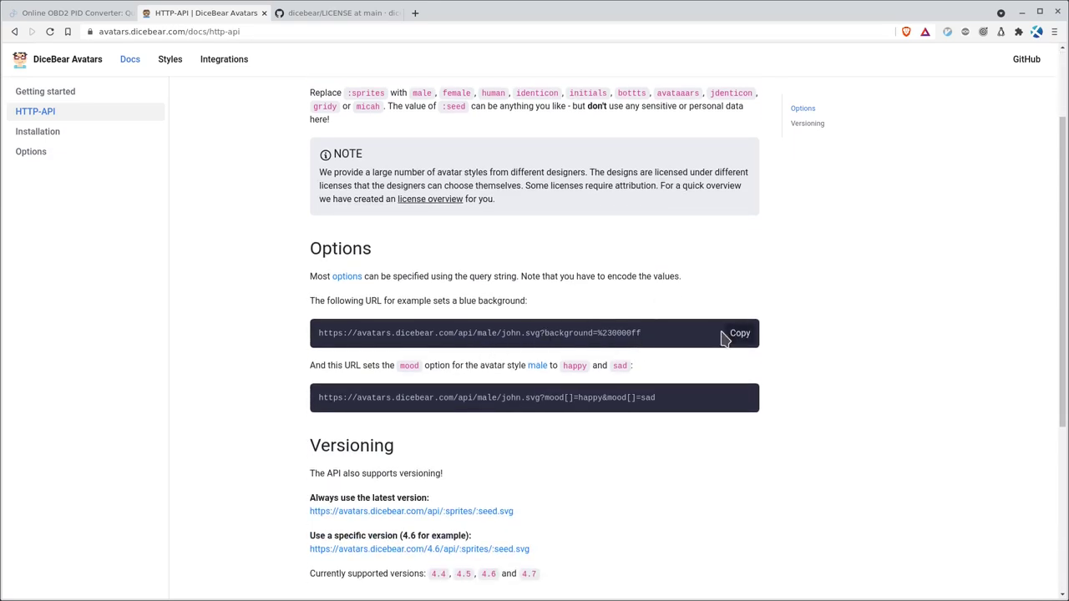
mouse_move(543, 334)
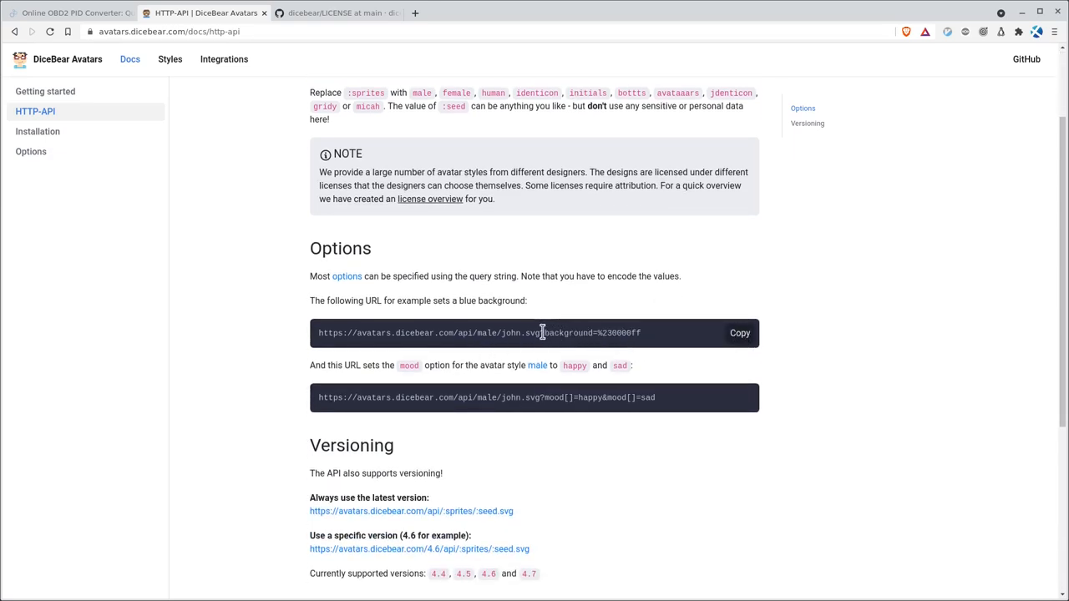
left_click_drag(541, 333, 642, 332)
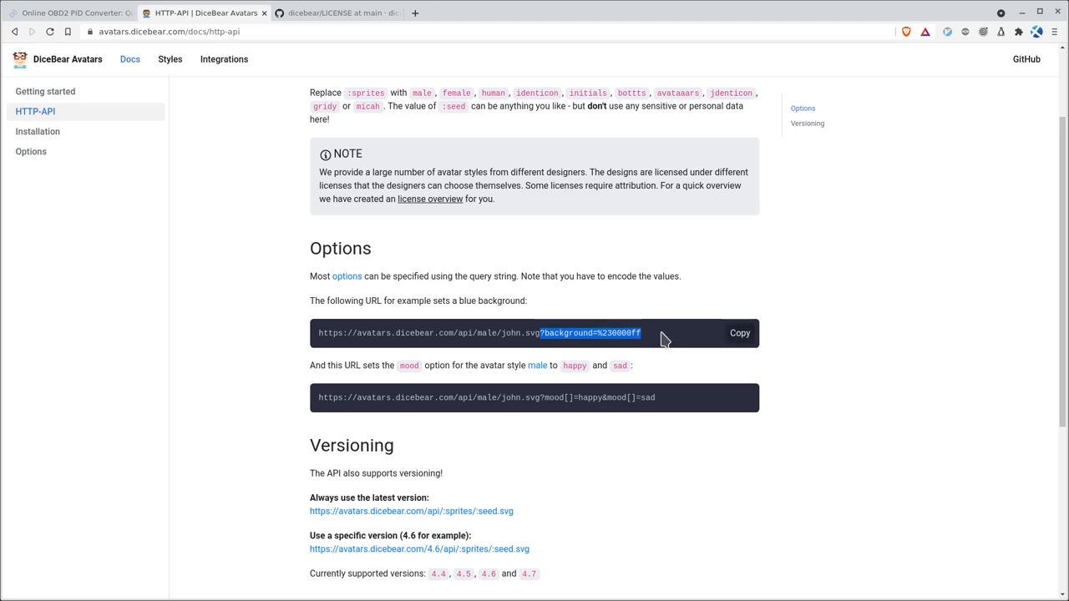
mouse_move(697, 339)
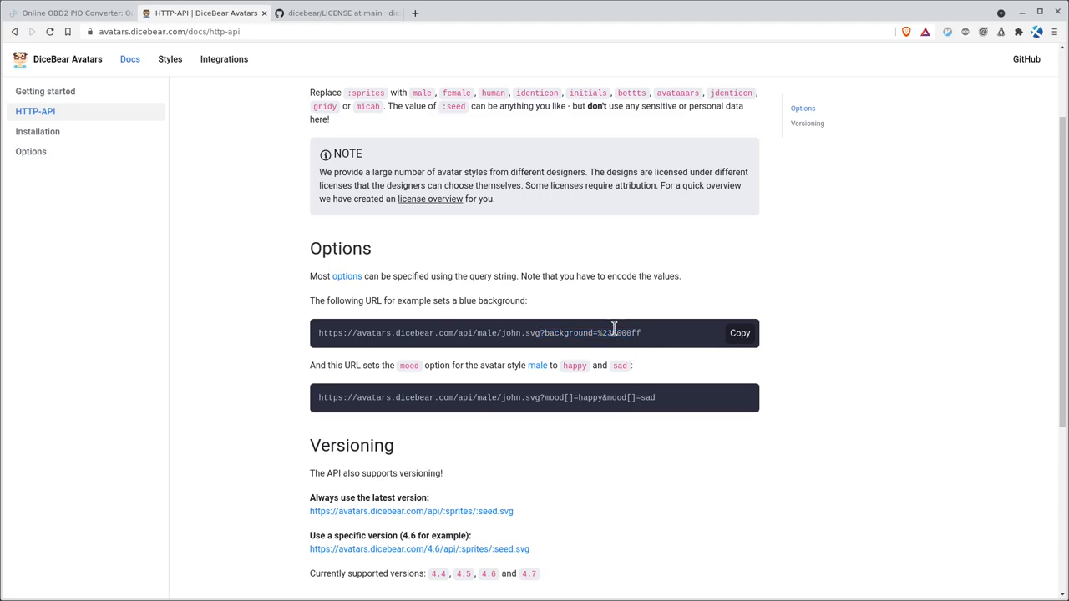
double_click(618, 333)
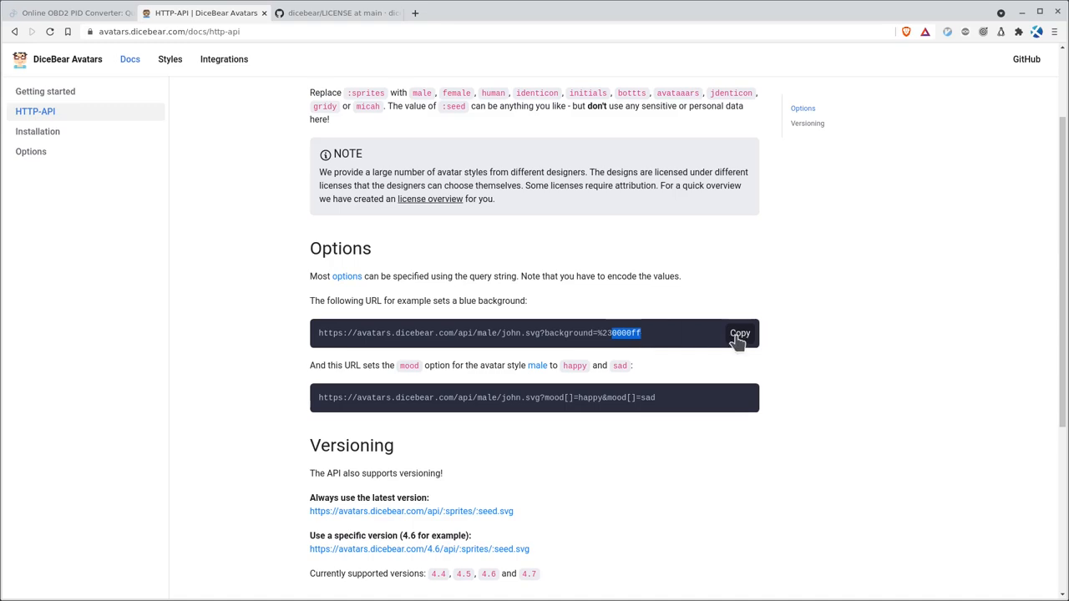
left_click(740, 334)
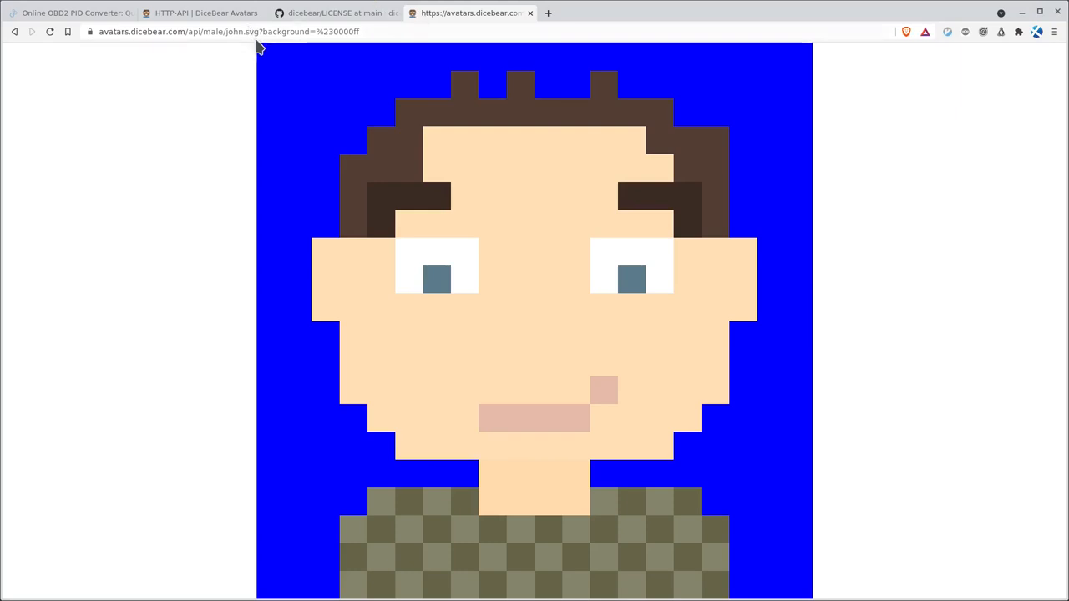
Replace the seed 'john' in the avatar URL with 'skldjghvsdjk' for a new face
double_click(242, 32)
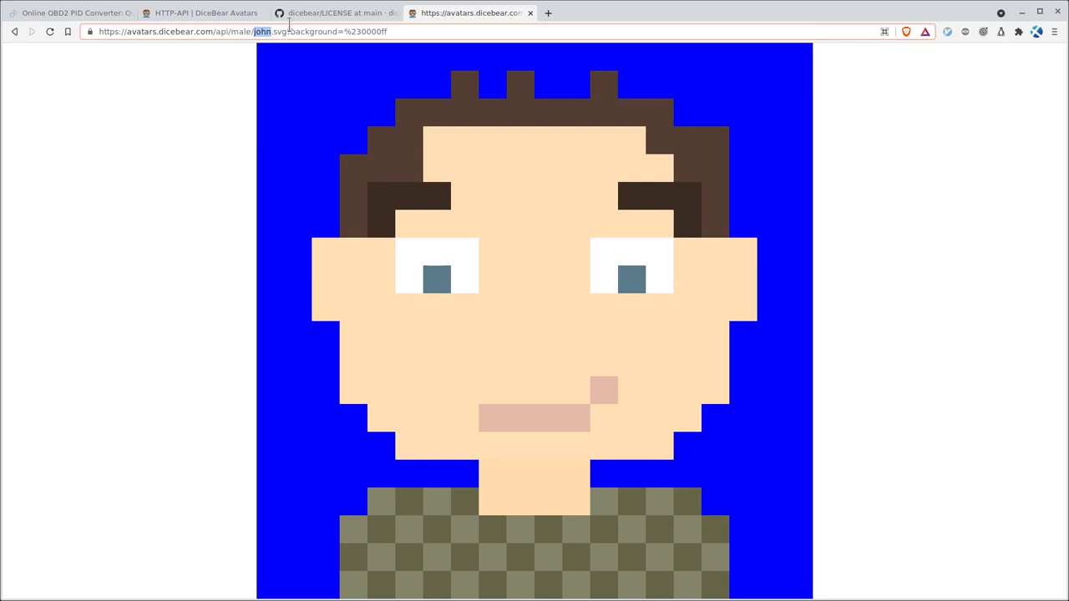
type("skldjghvsdjk")
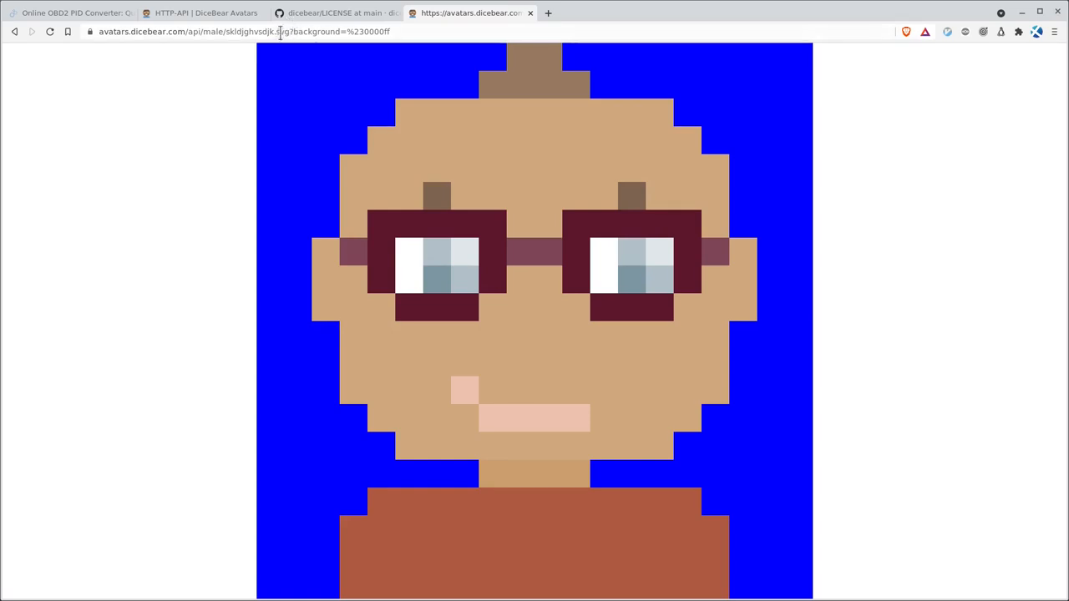
left_click(282, 33)
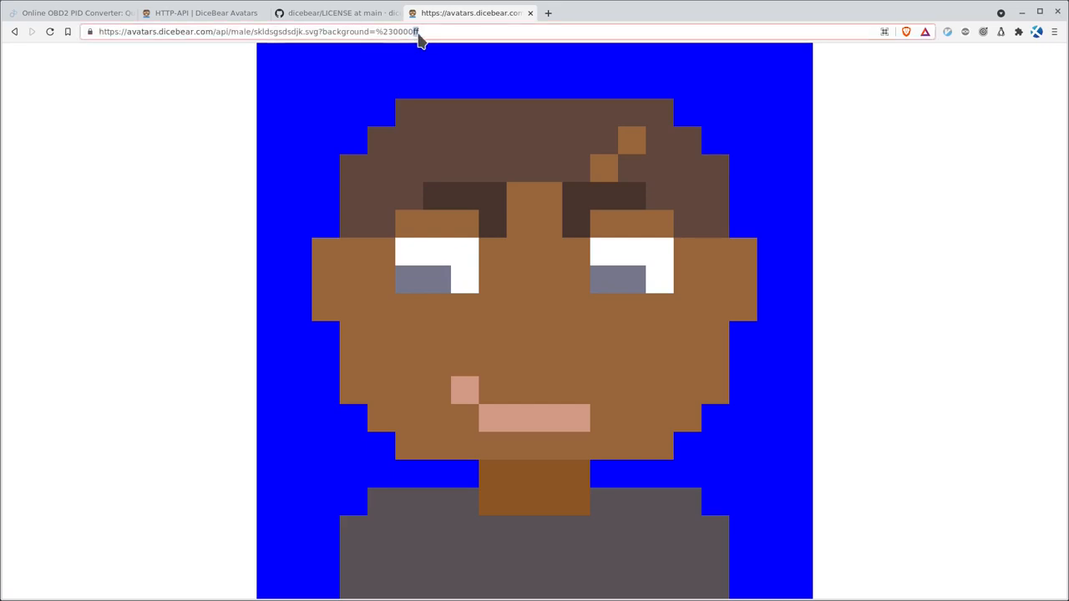
Edit the URL's background hex to magenta ff00ff, then drop the background option
left_click(410, 31)
type("ff")
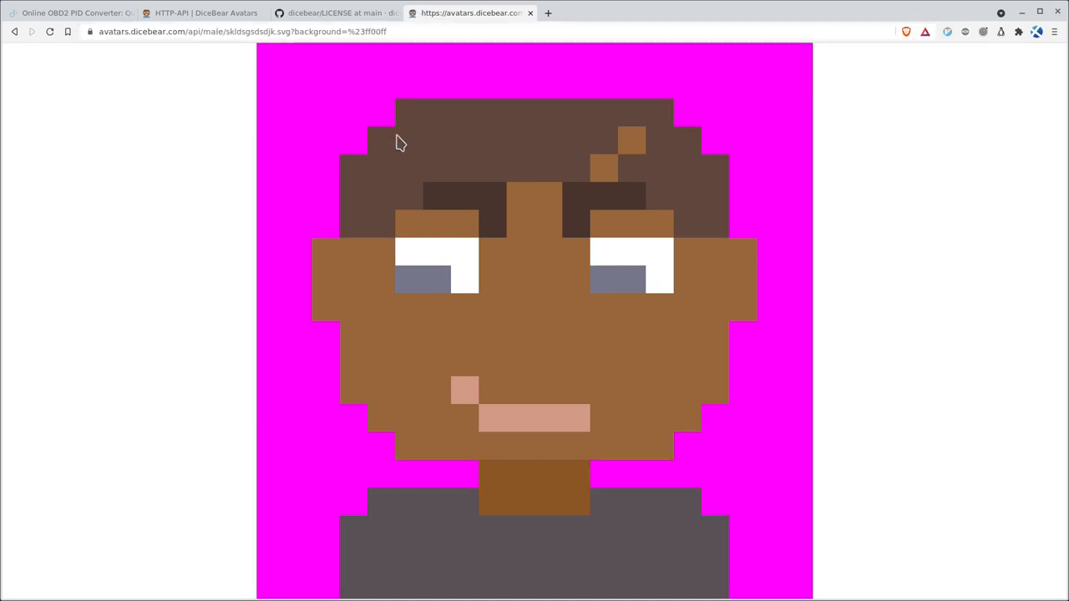
left_click(250, 33)
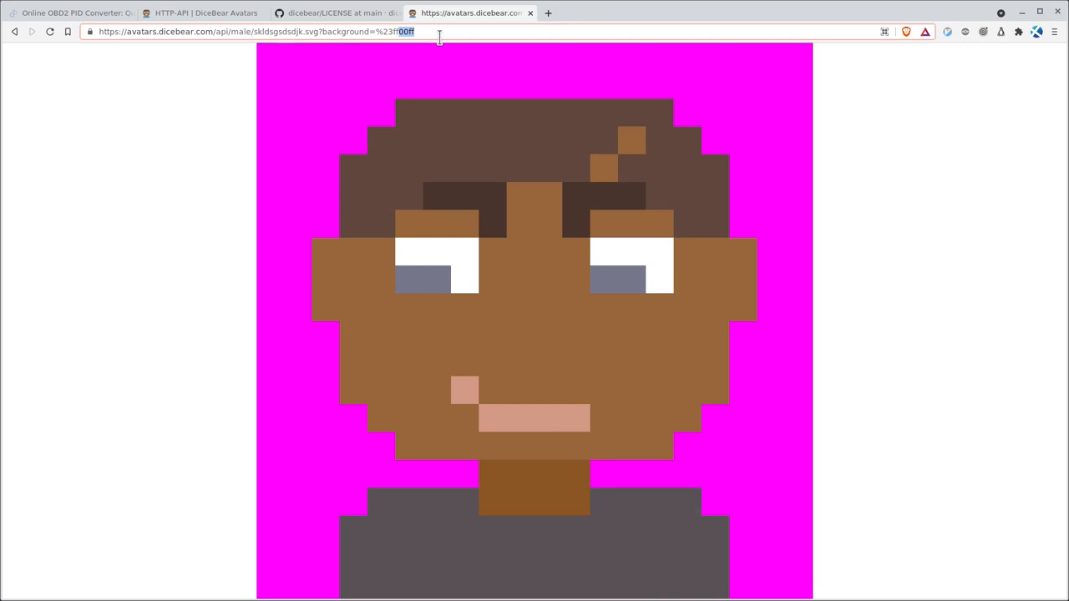
type("ffff")
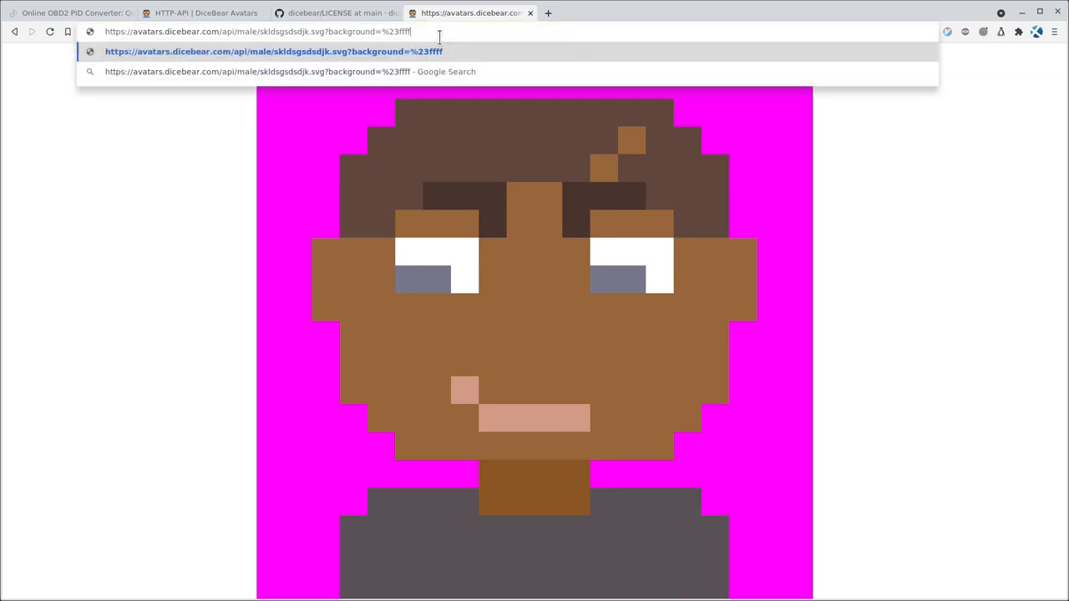
type("00")
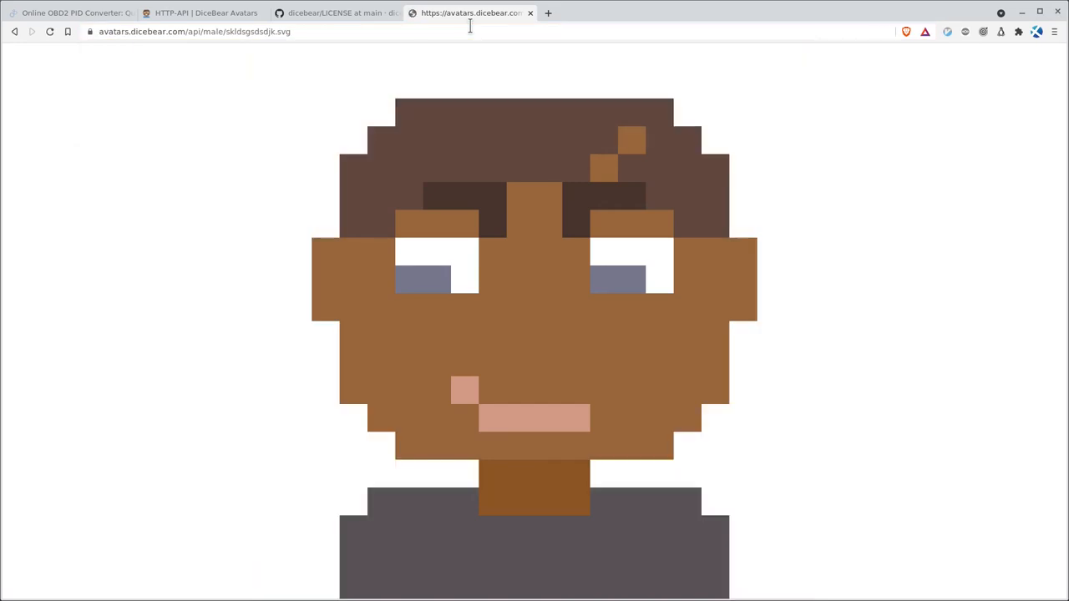
mouse_move(519, 306)
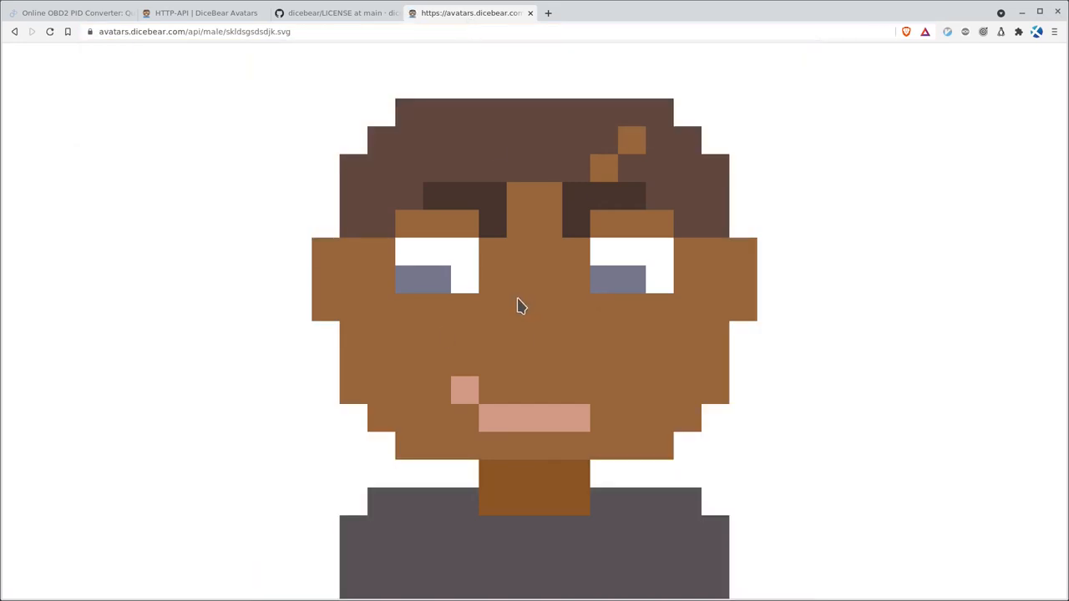
Switch the URL style to female with a different seed, then back to male
left_click(192, 33)
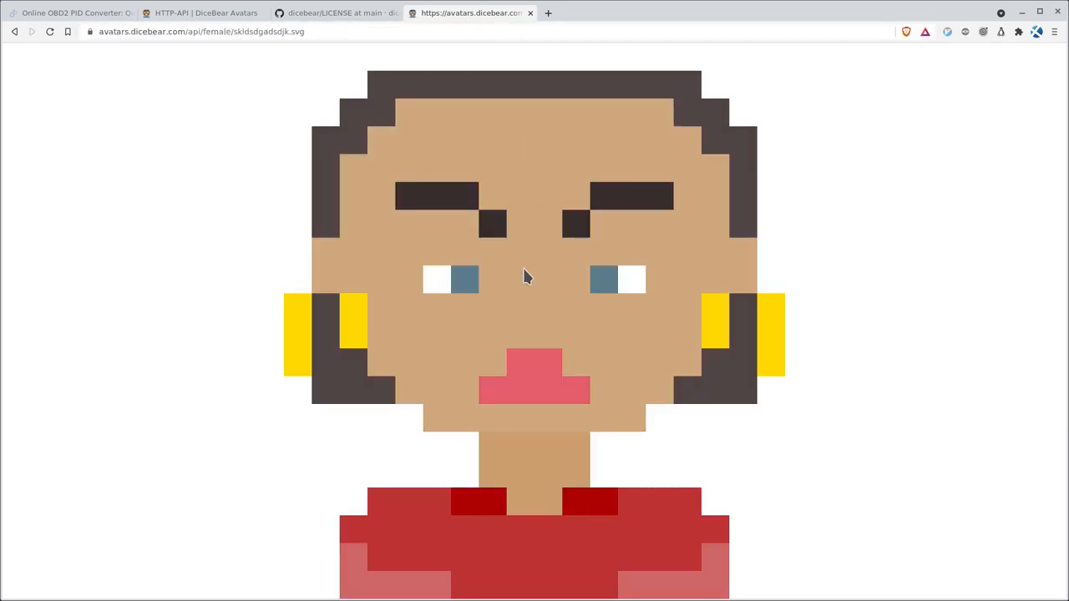
double_click(276, 32)
type("af")
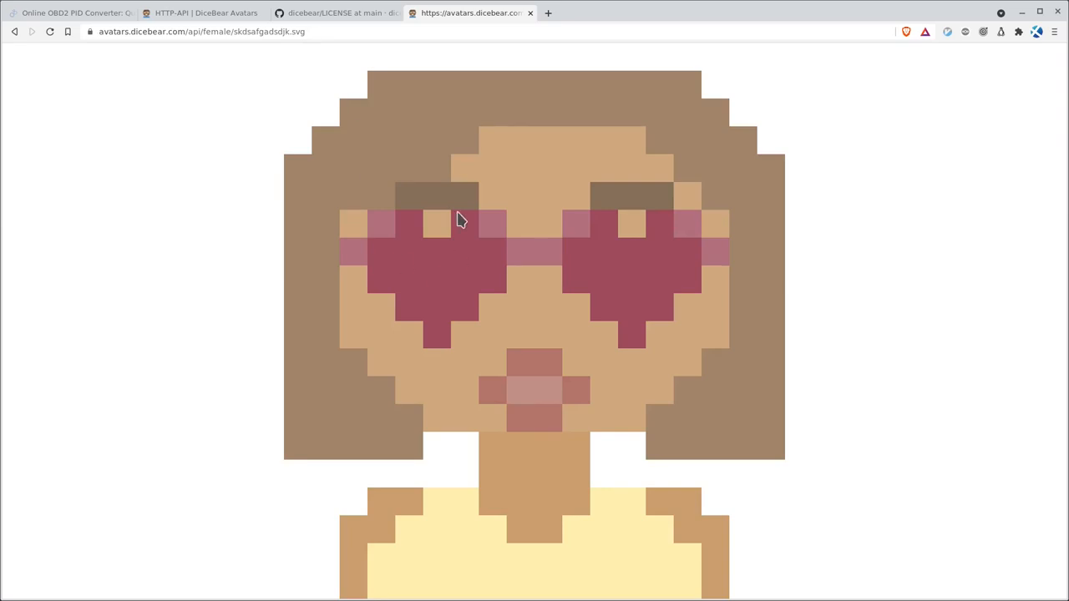
left_click(200, 37)
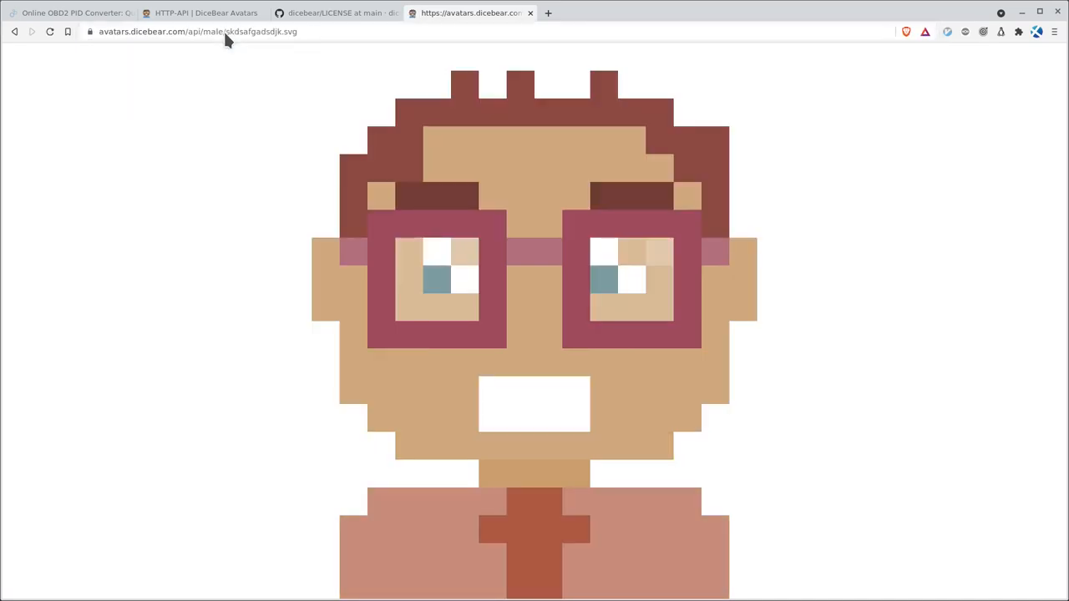
mouse_move(256, 46)
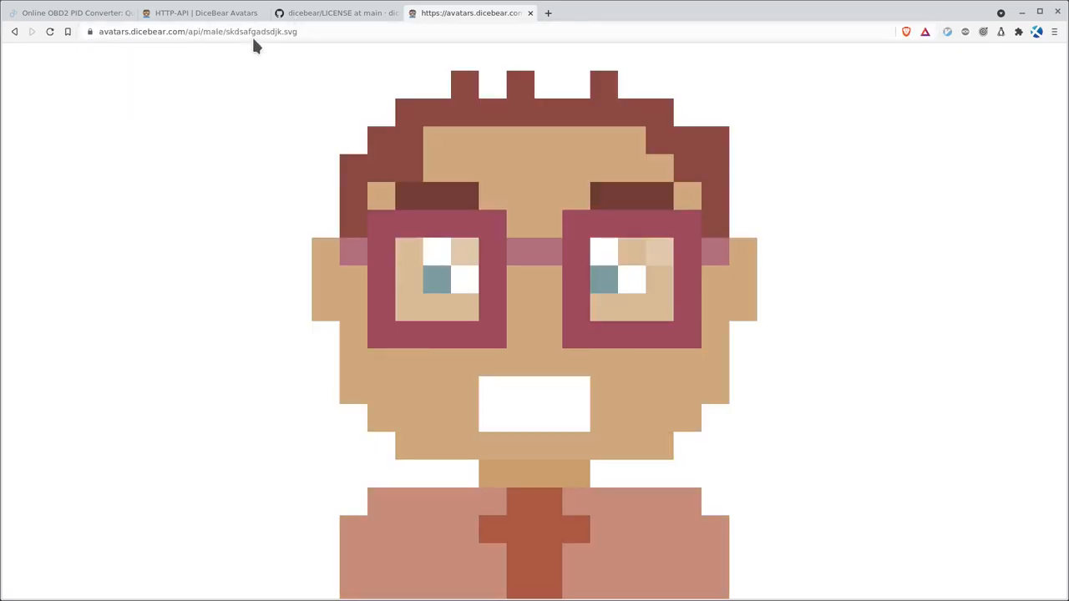
Change the URL style from male to bottts, then to human
double_click(212, 32)
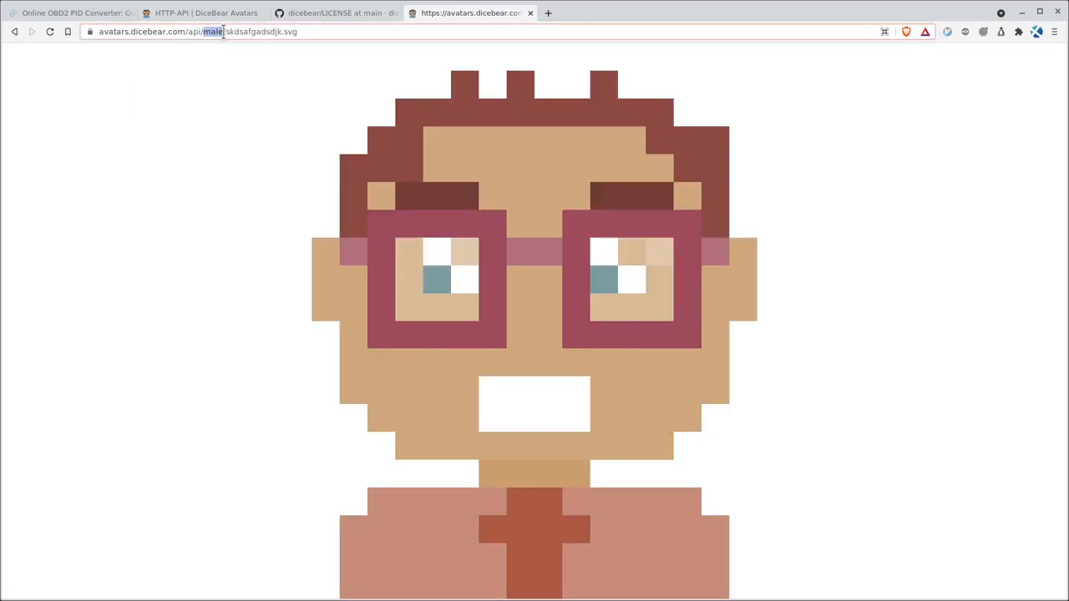
type("bottts")
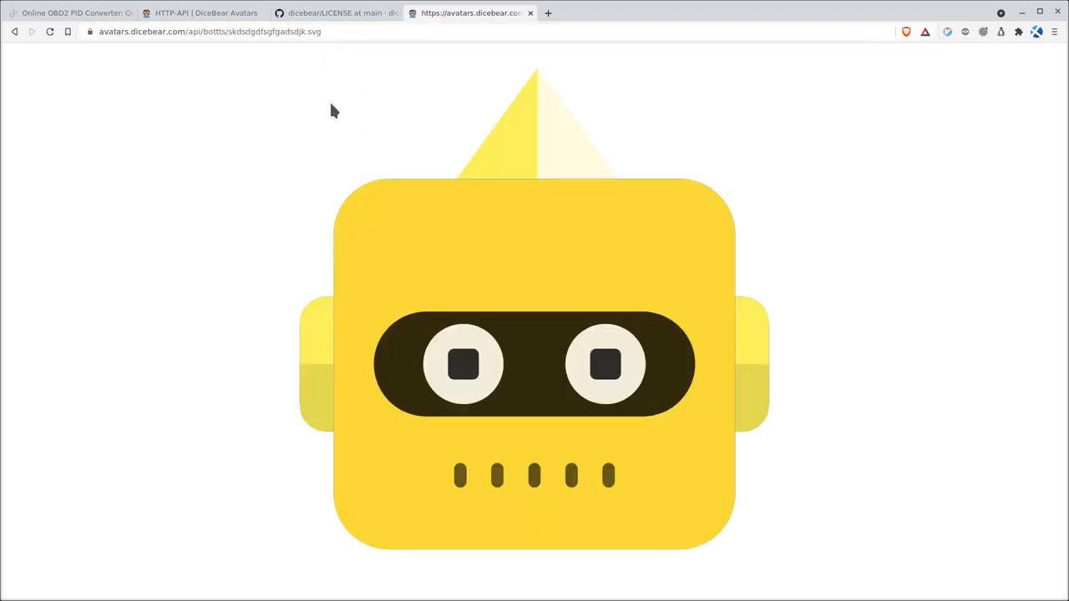
double_click(213, 32)
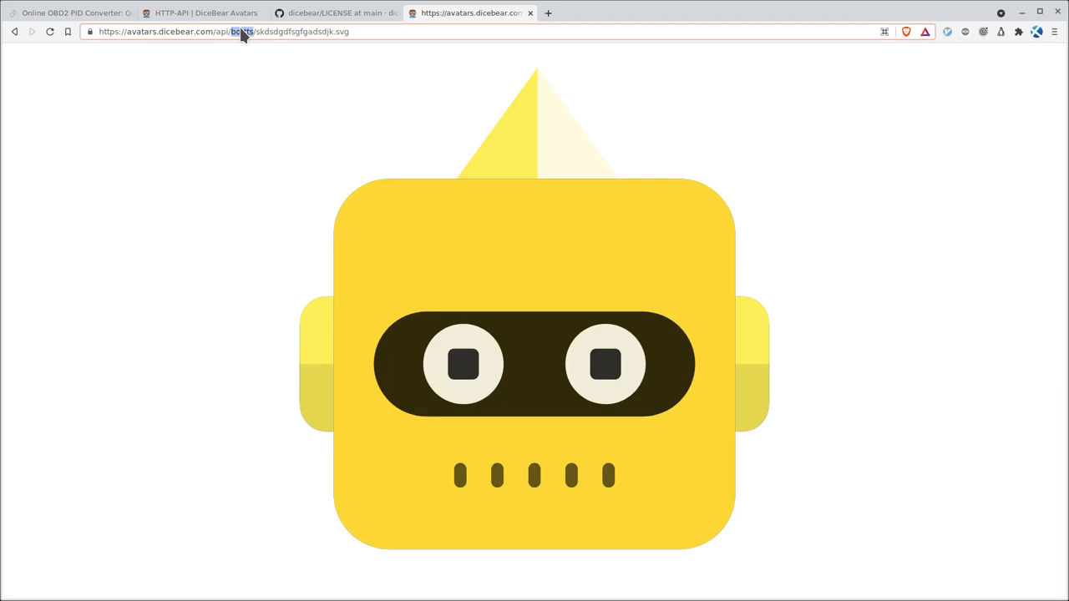
type("human")
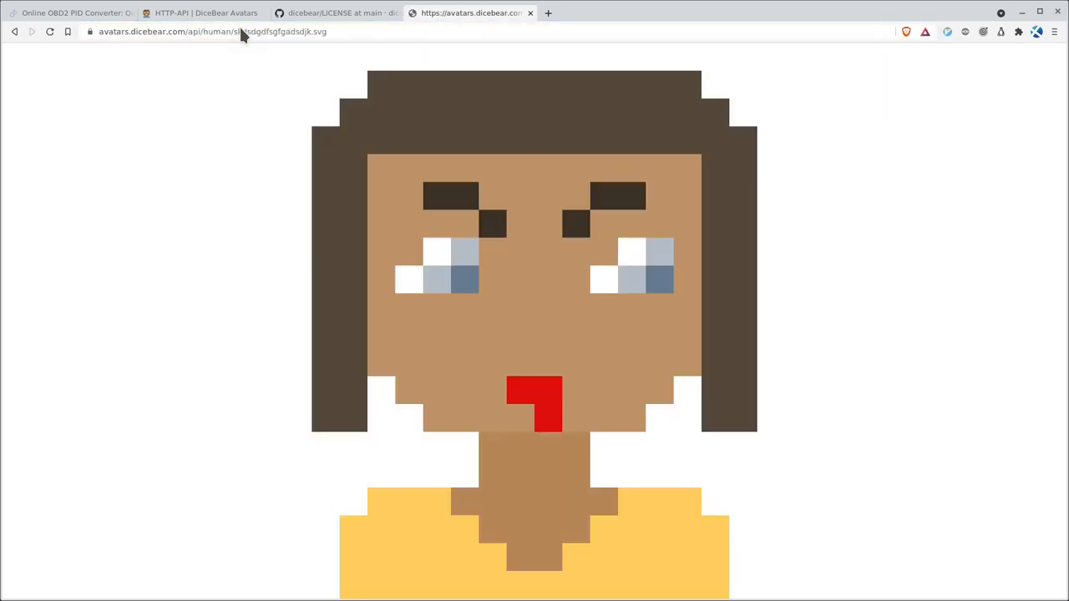
Glance at the MIT license tab, then scroll the HTTP-API docs to Options
left_click(334, 13)
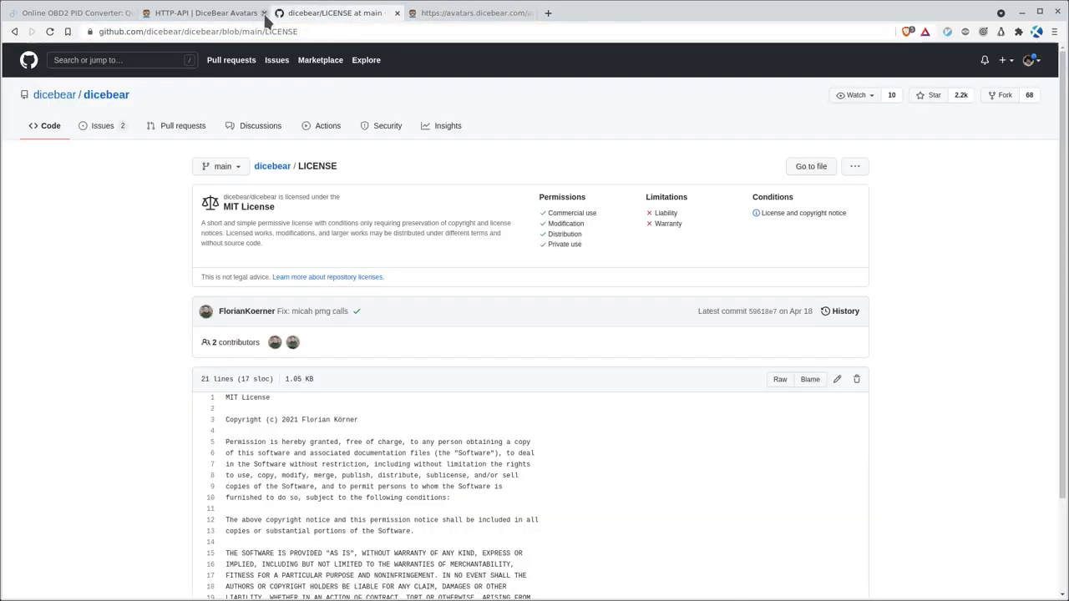
left_click(201, 13)
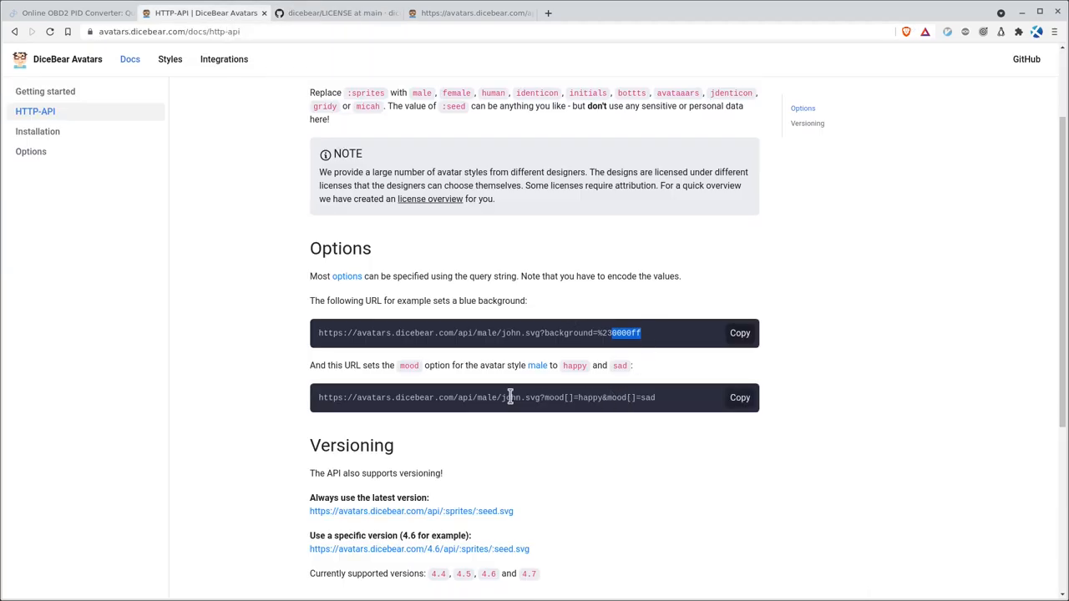
scroll("down", 3)
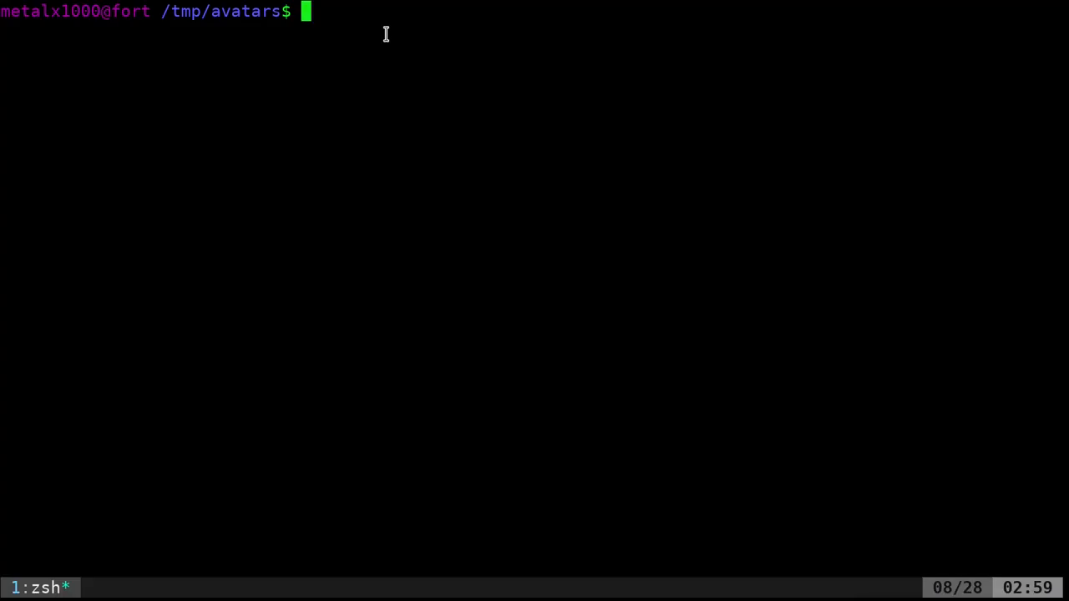
List /tmp/avatars and wget the human avatar SVG for seed skdsdgdfsgfgadsdjk
type("ls")
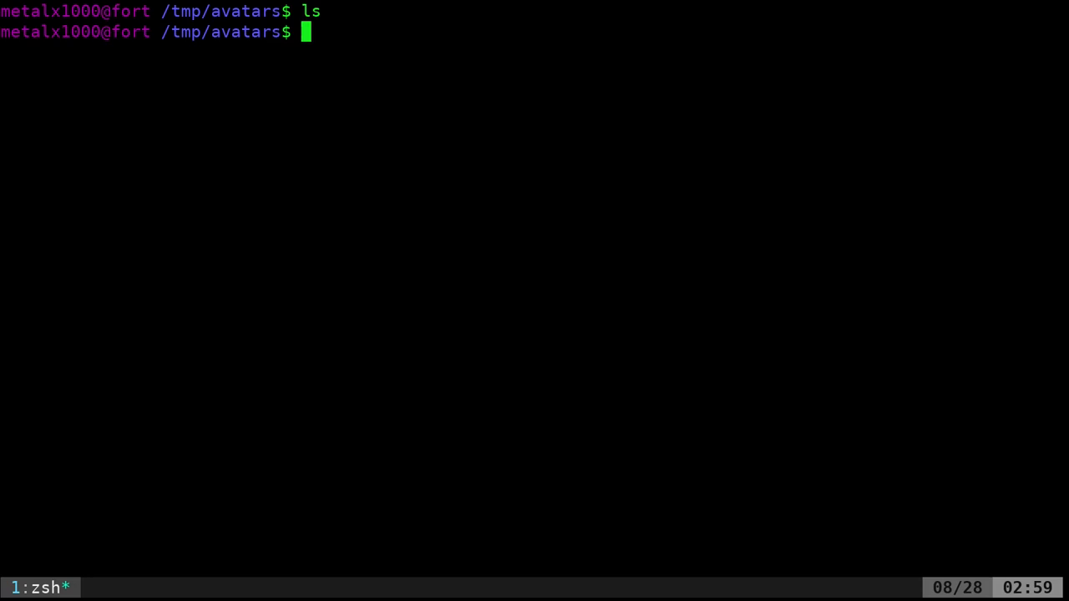
type("wget -q")
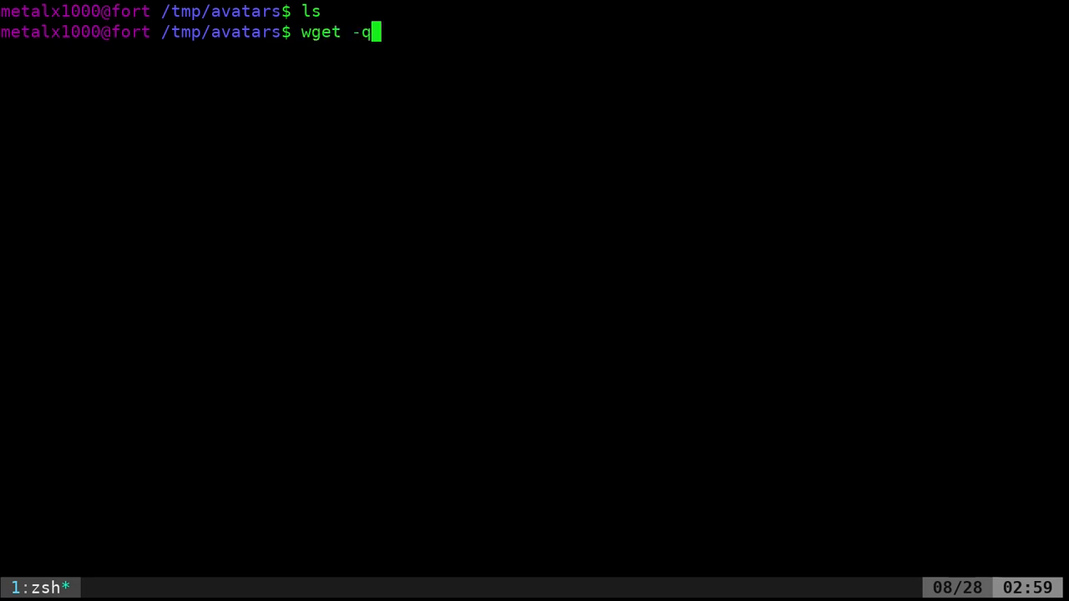
key("BackSpace")
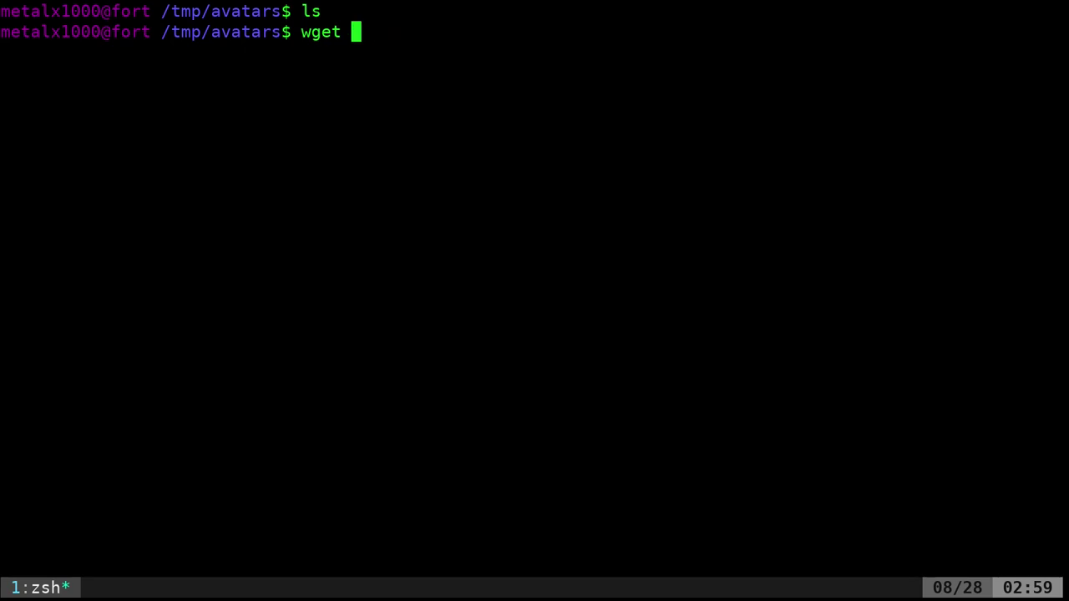
type("\"https://avatars.dicebear.com/api/human/skdsdgdfsgfgadsdjk.svg")
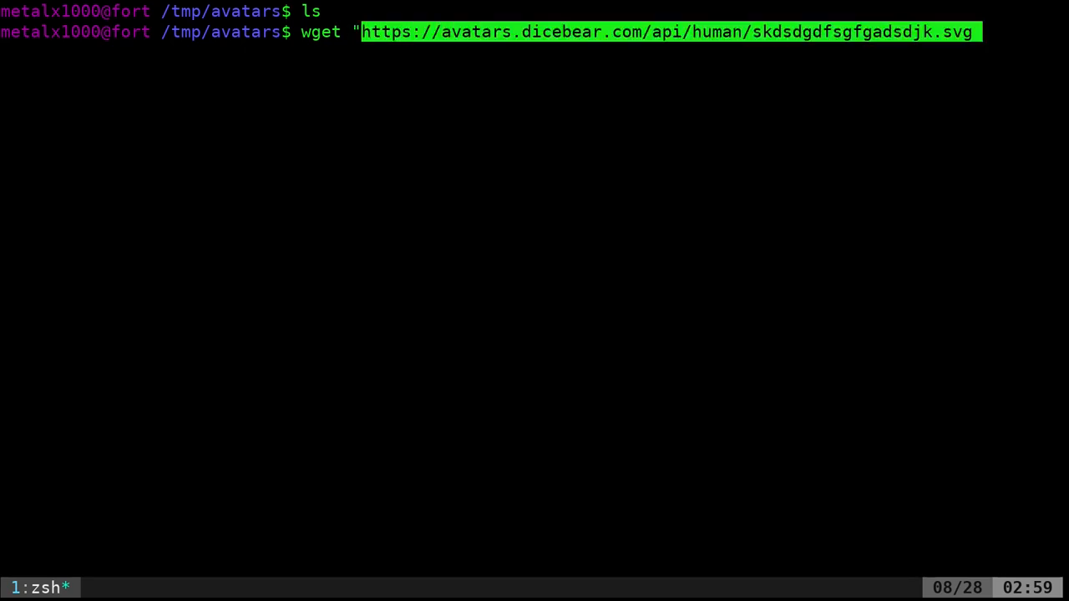
key("Enter")
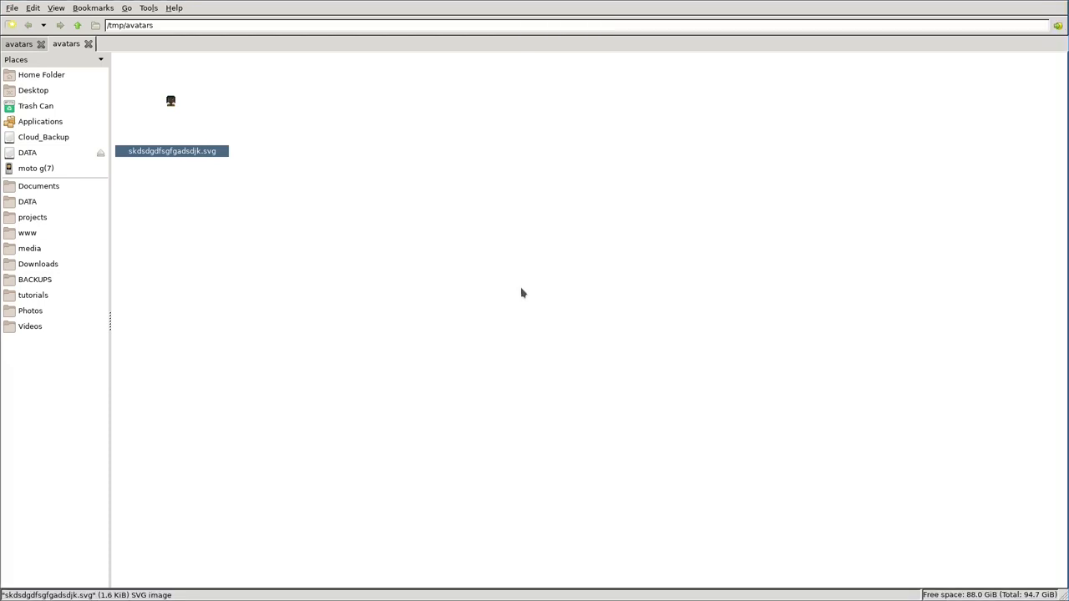
mouse_move(528, 284)
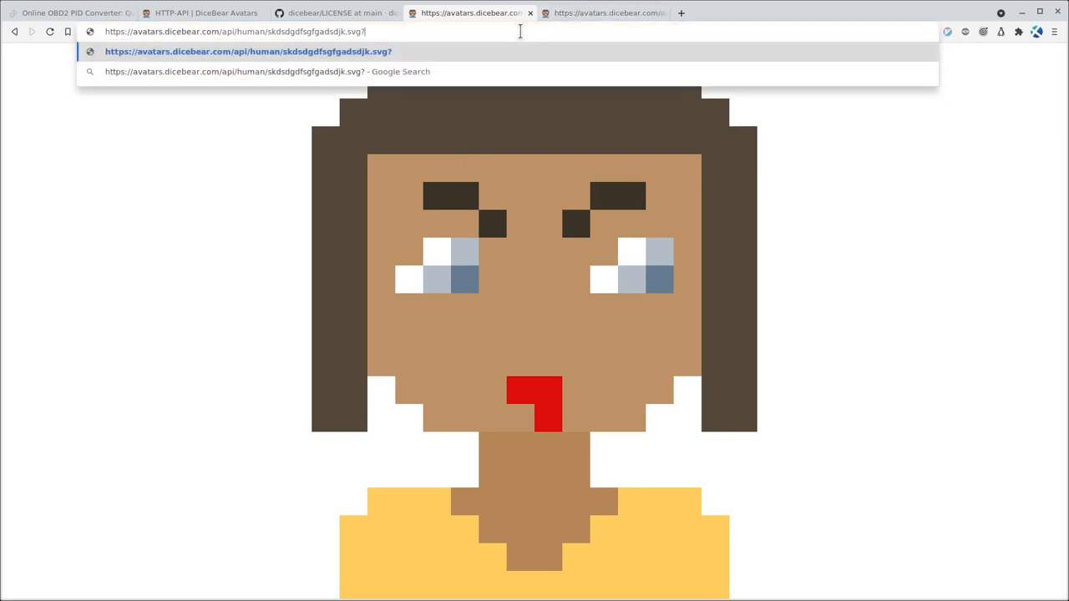
Add h=128&w=128 to the human avatar URL and select the sized address
type("h=")
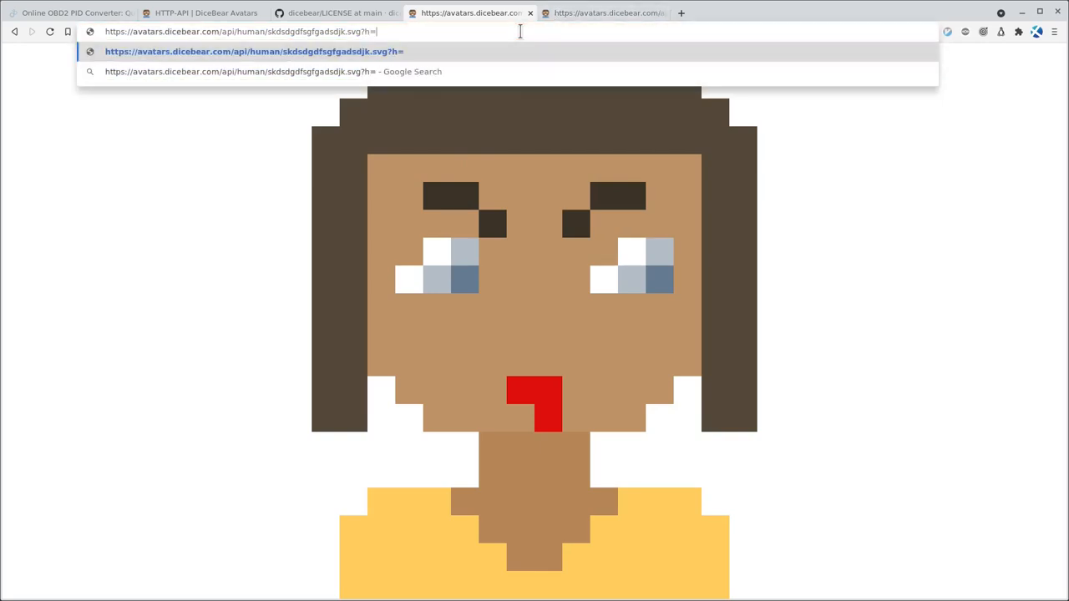
type("128")
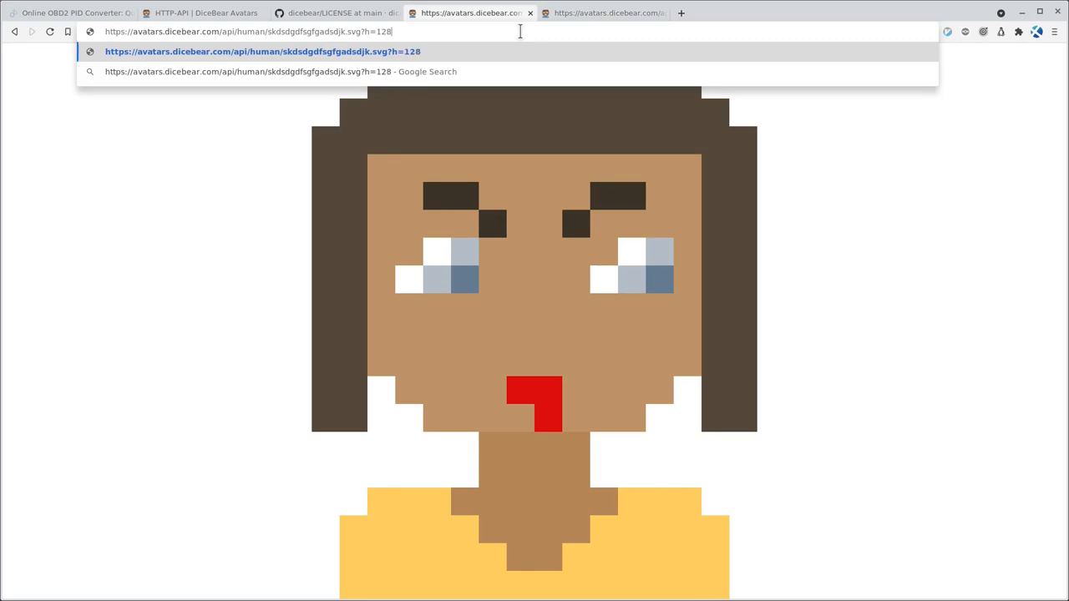
type("&w=128")
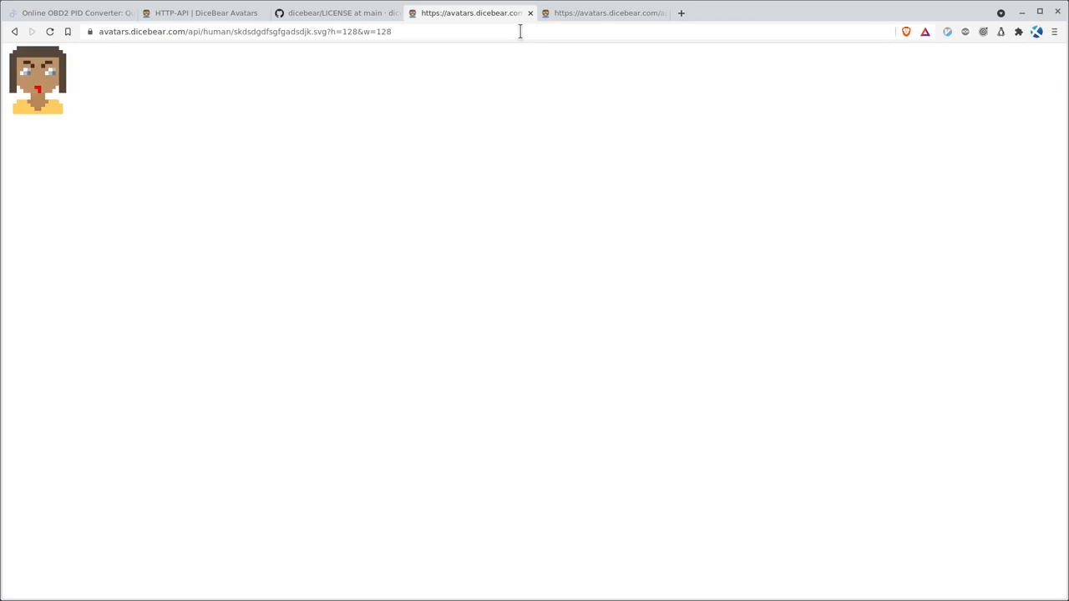
left_click(251, 31)
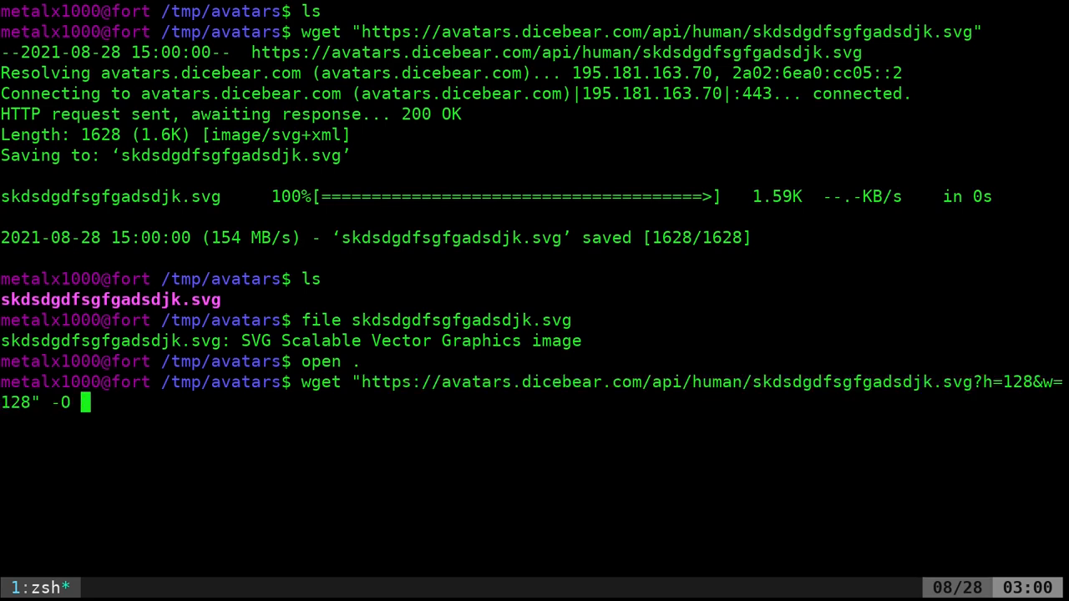
Save the 128×128 avatar as av.svg, preview it with xdg-open, then launch vim avatars.sh
type("av.svg")
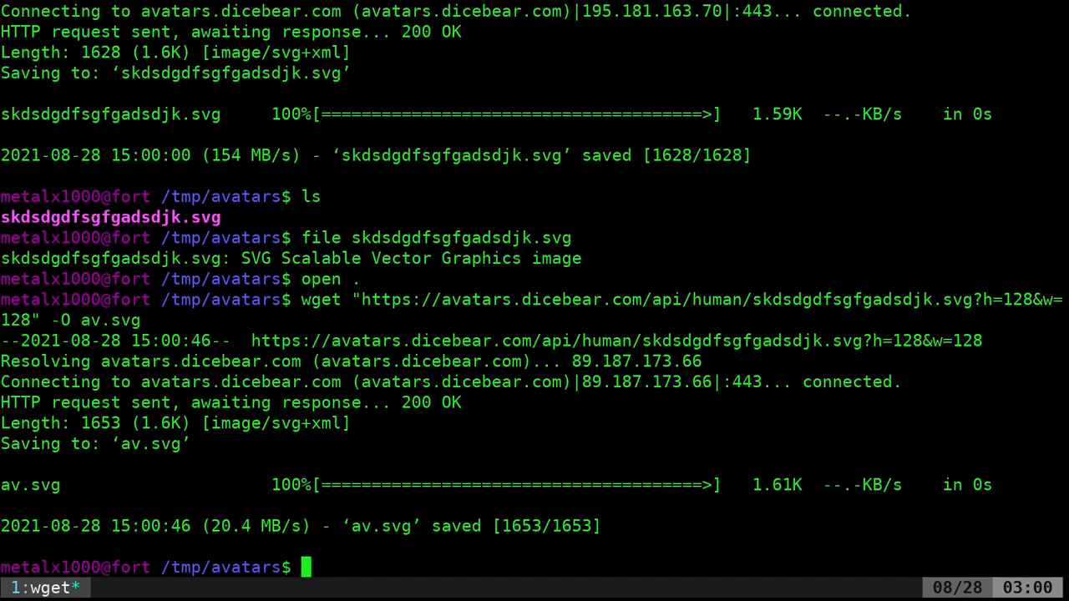
type("open")
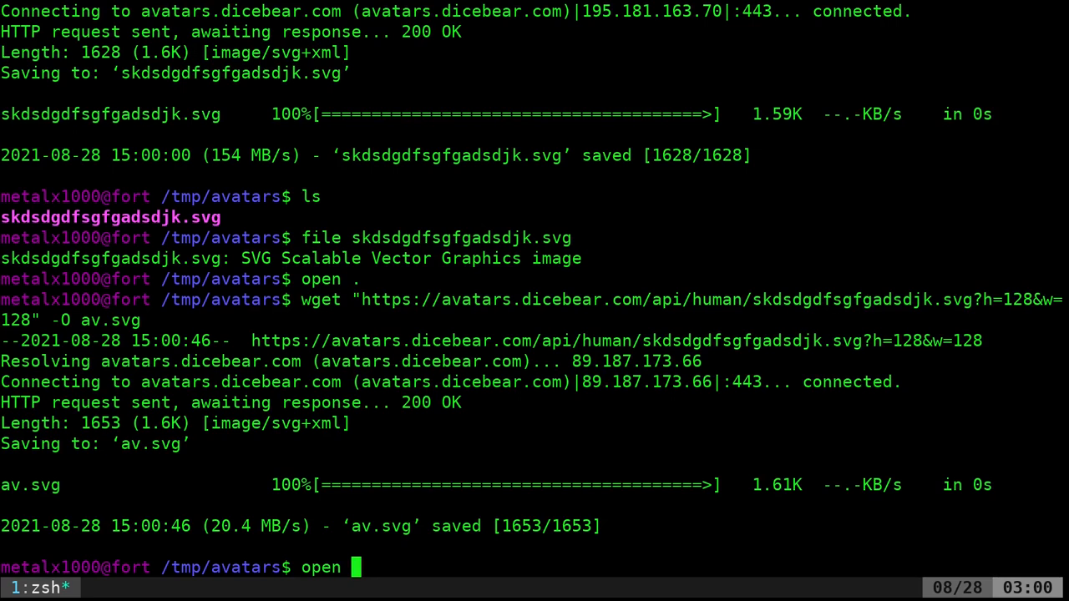
type("xdg-open")
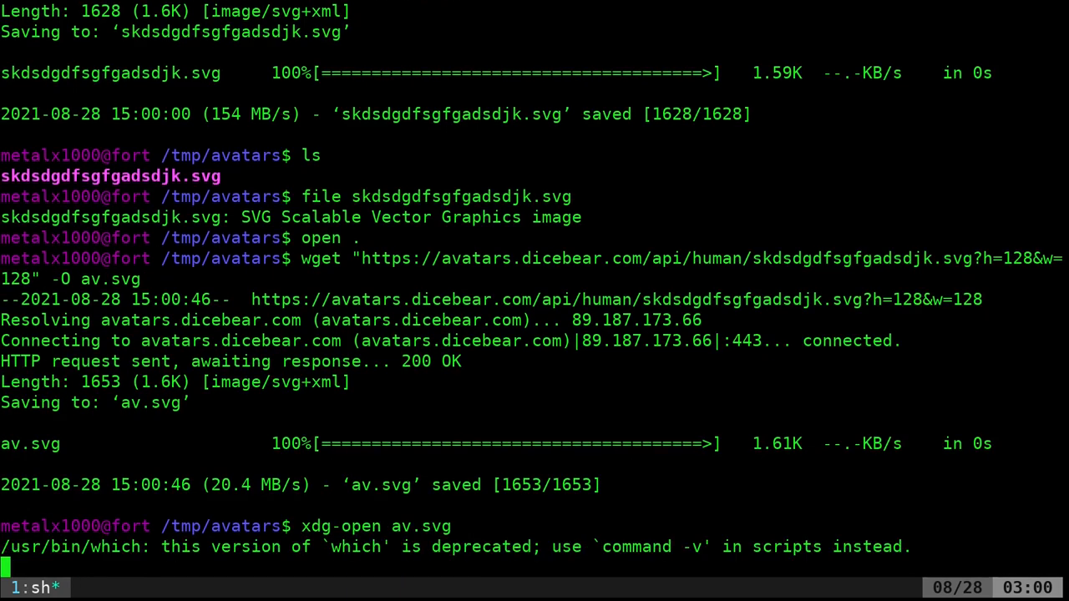
key("Return")
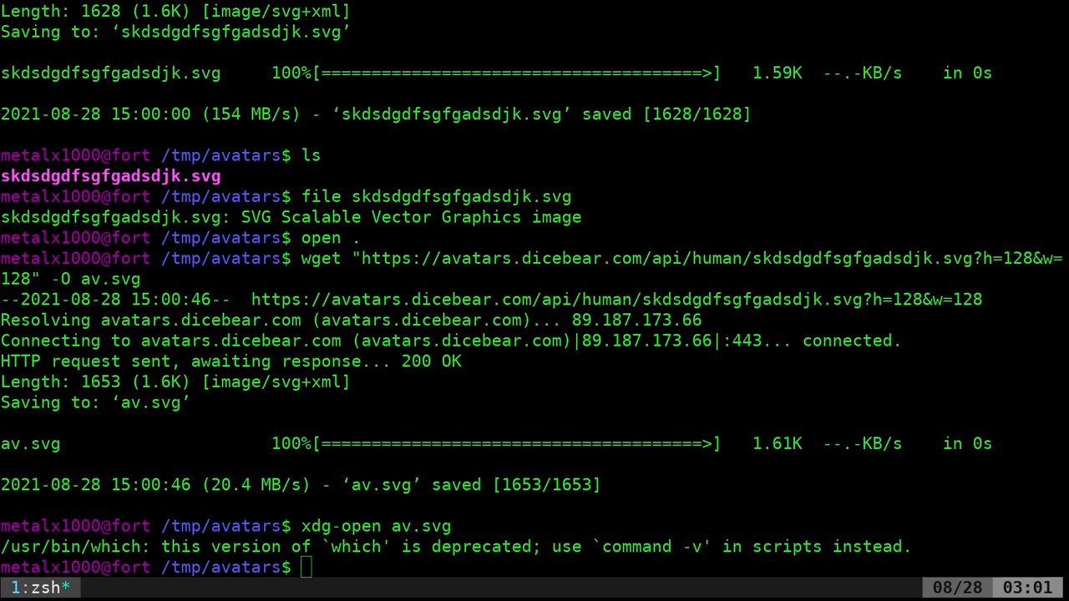
mouse_move(322, 397)
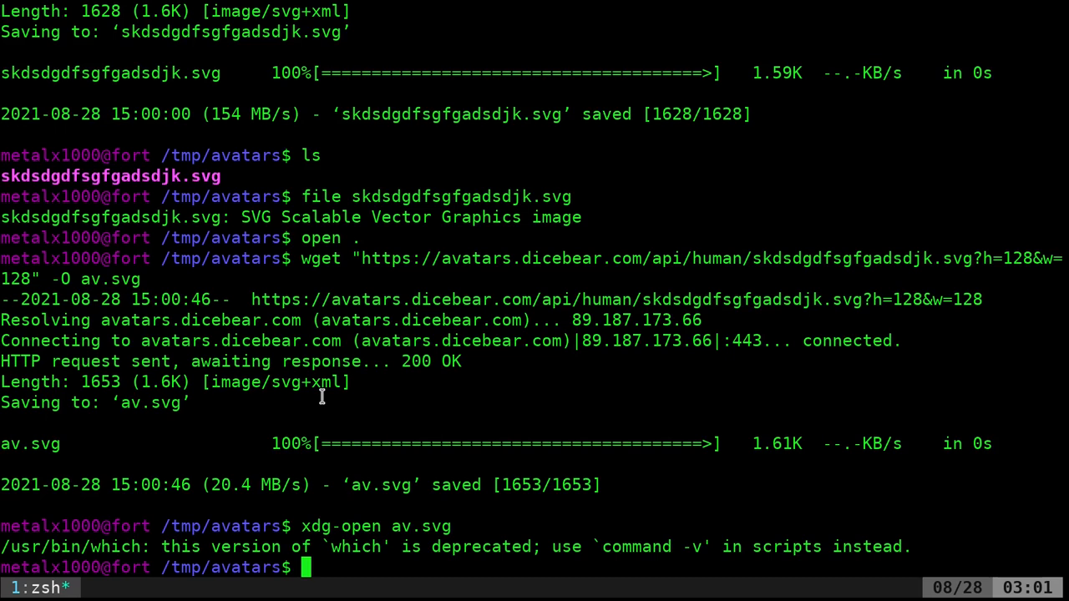
type("vim")
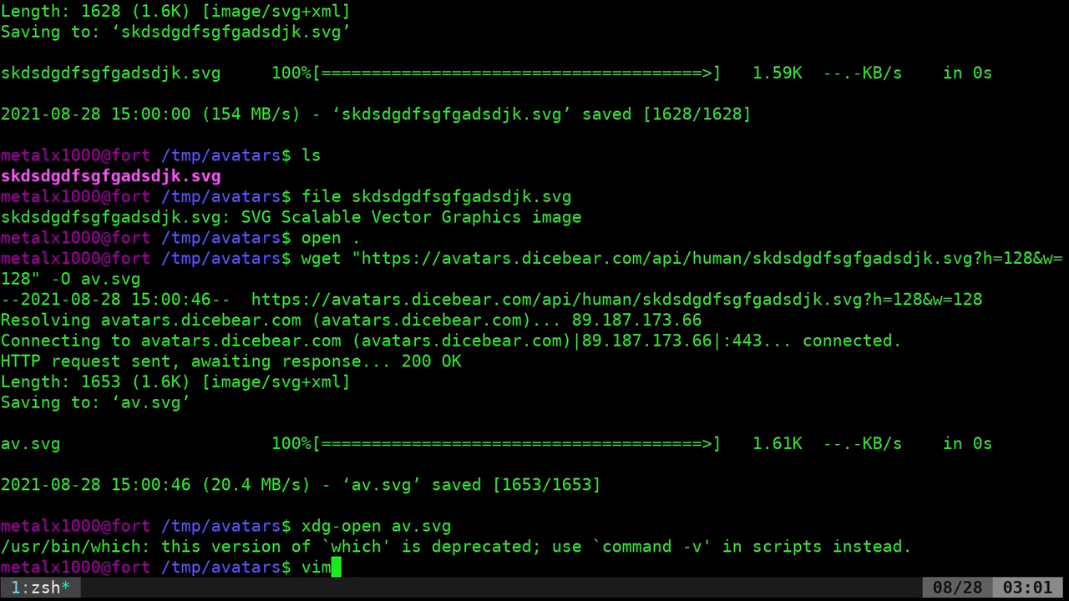
type("avat")
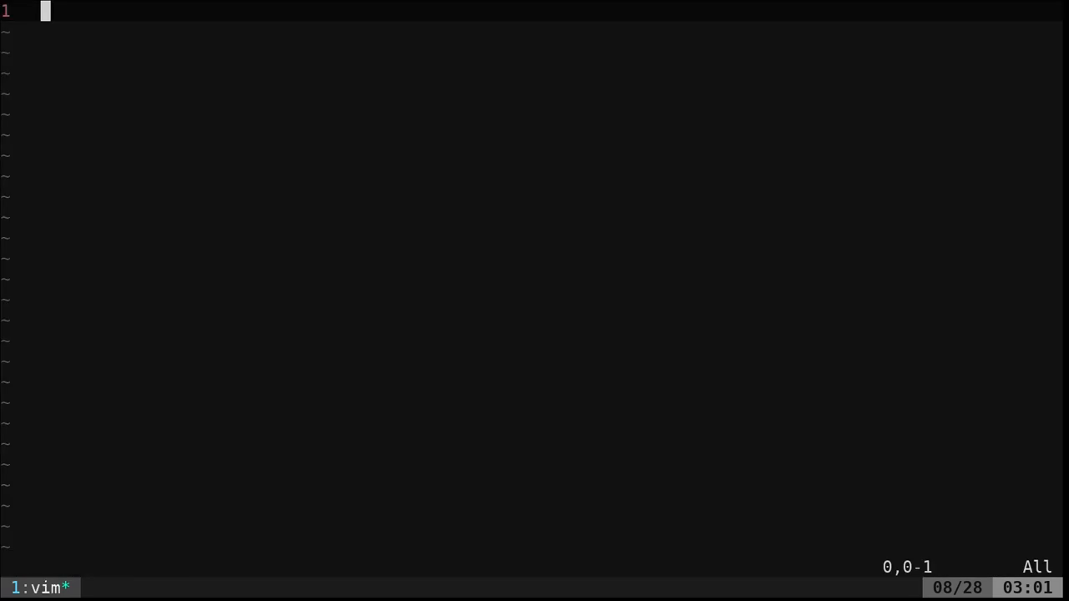
Write the bash shebang, random seed line, types=(male female bottts human) and size="128"
type("#!/bin/bash")
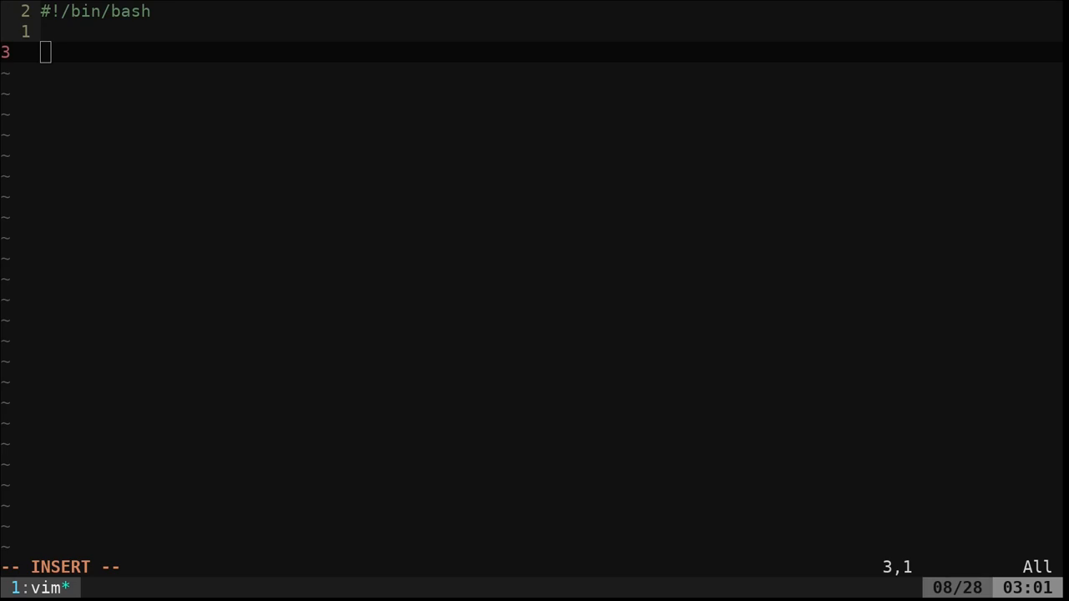
type("seed=\"$(cat /dev/urandom | tr -dc 'a-zA-Z0-9' | fold -w ${1:-32} | head -n 1)\"")
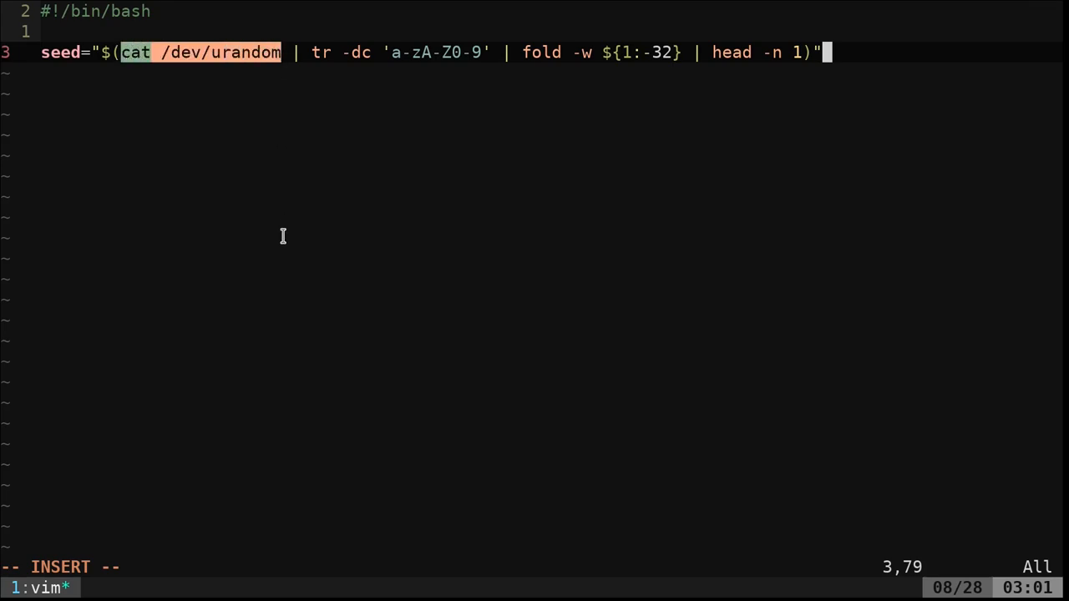
mouse_move(320, 52)
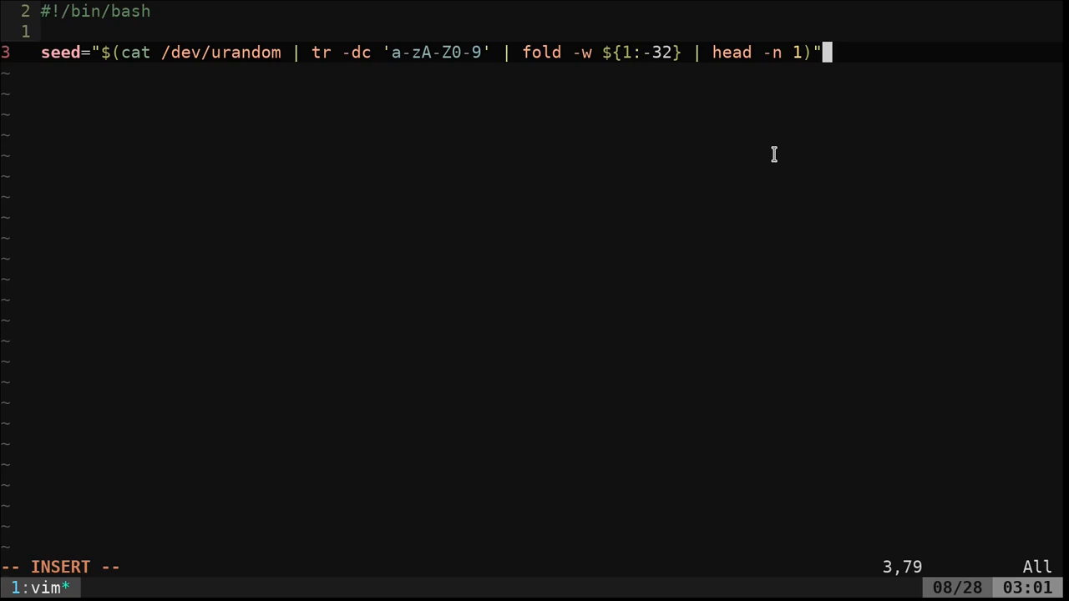
key("Return")
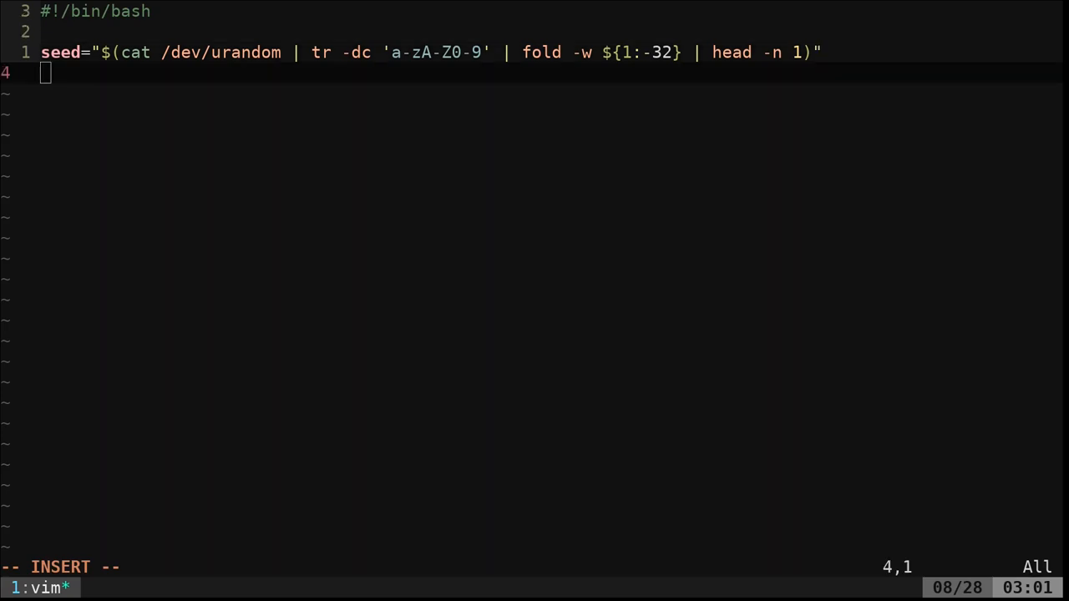
type("types=(\"male\" \"female\" \"bottts\" \"human\")")
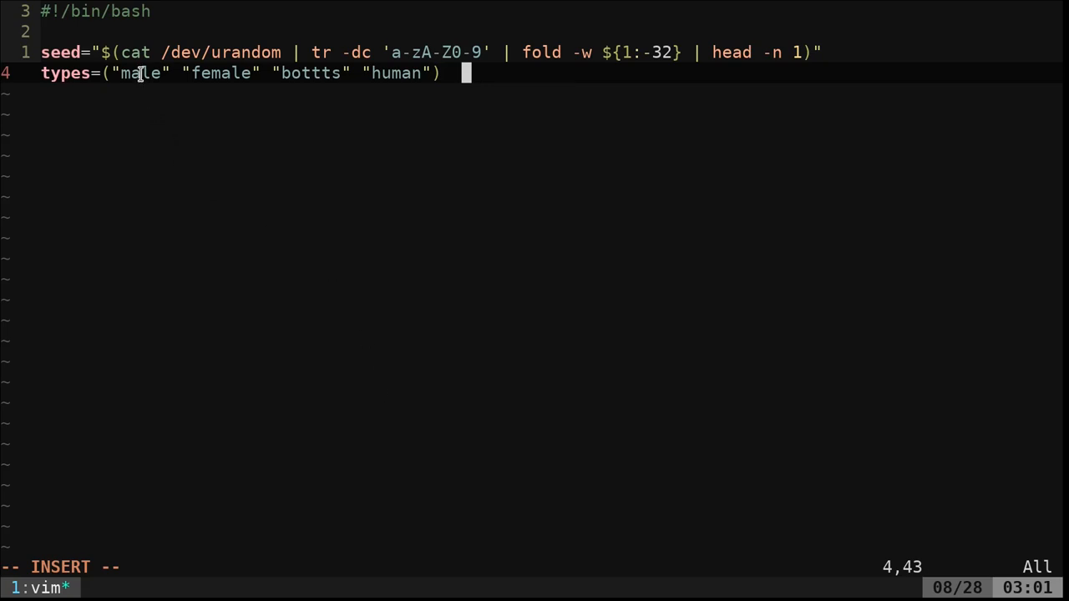
double_click(310, 73)
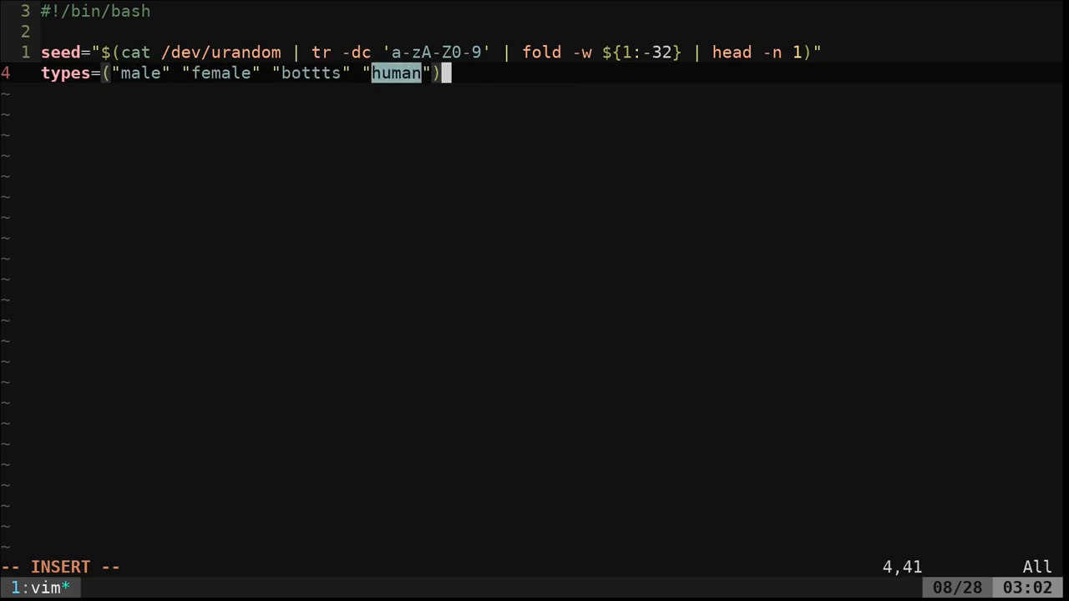
key("Enter")
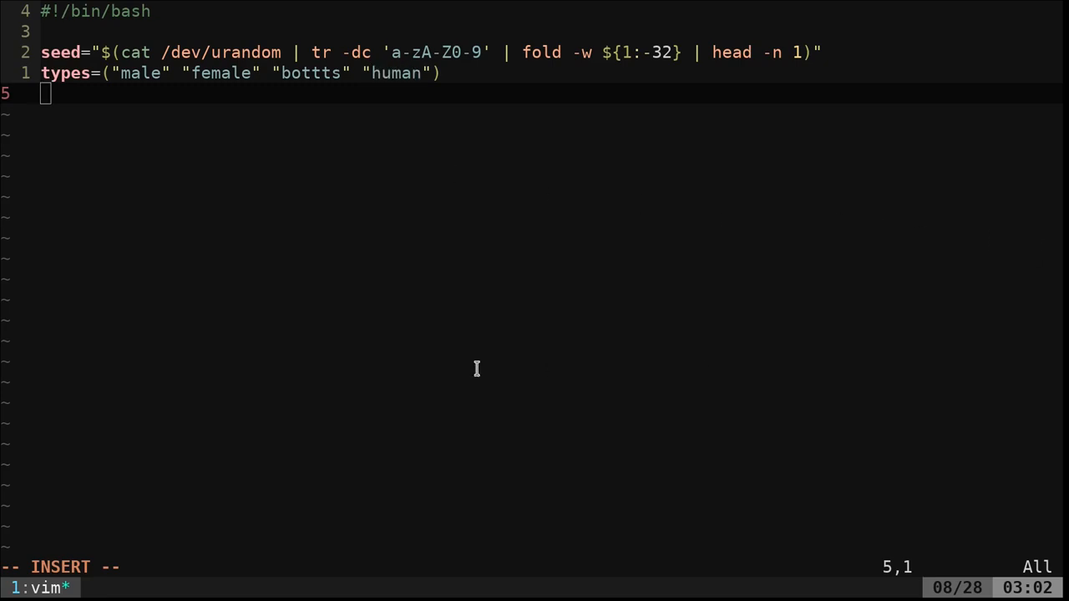
type("size=\"128\"")
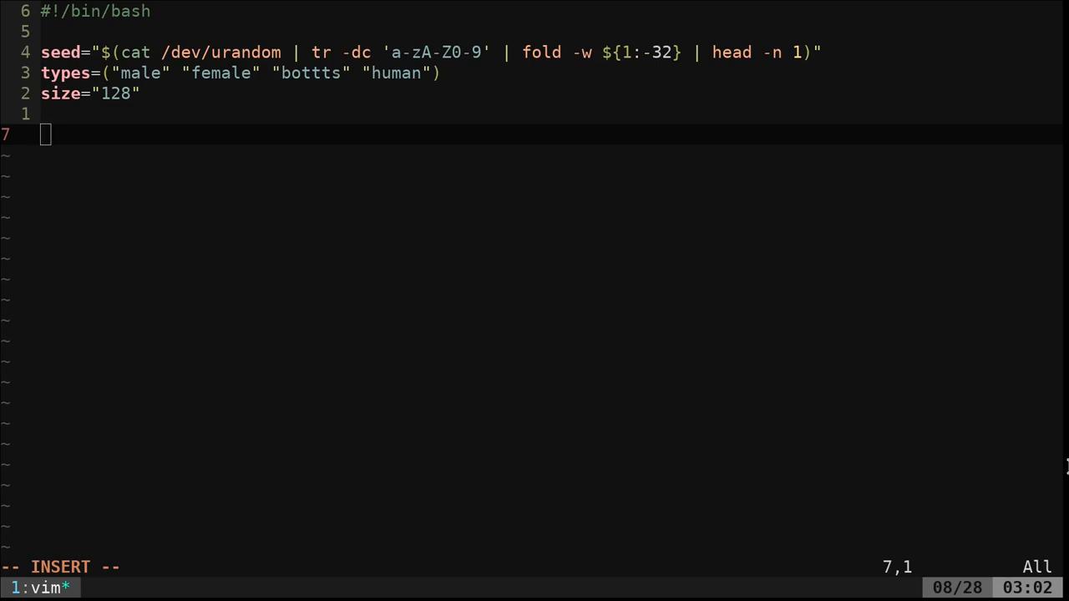
mouse_move(290, 379)
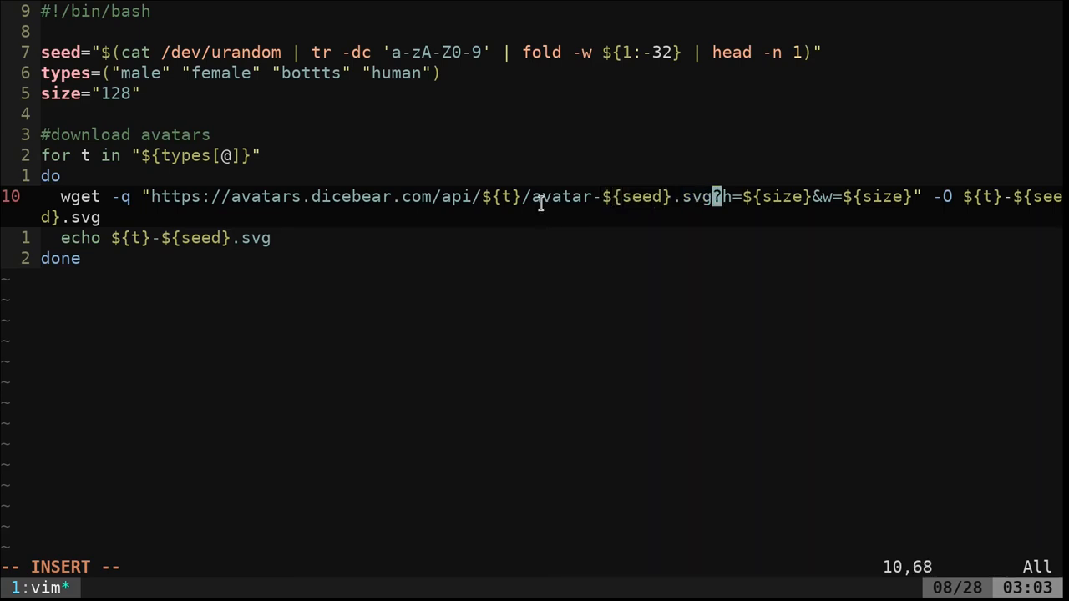
mouse_move(665, 187)
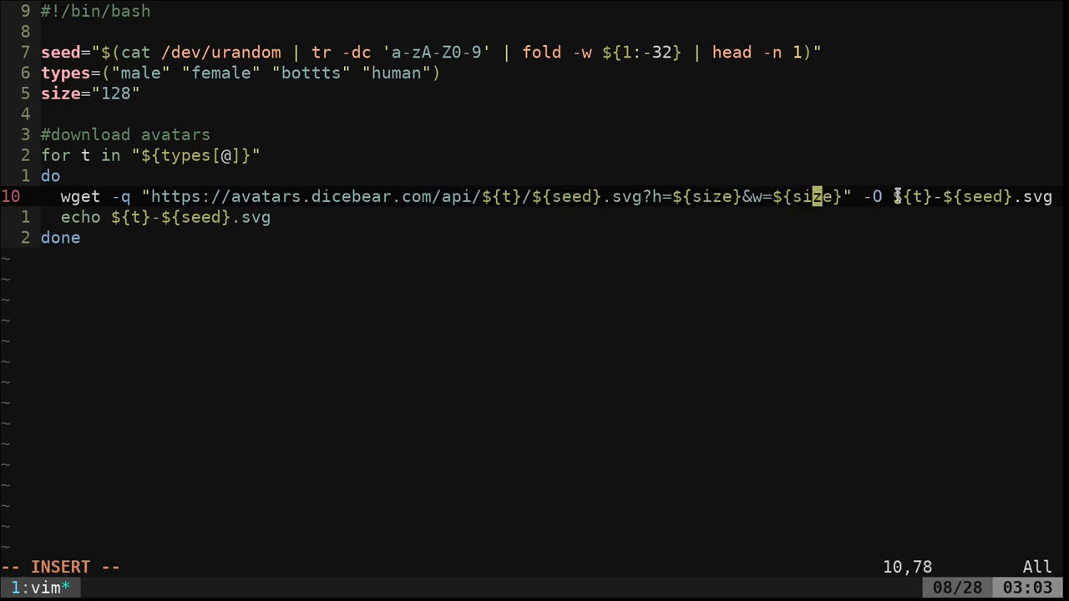
mouse_move(846, 301)
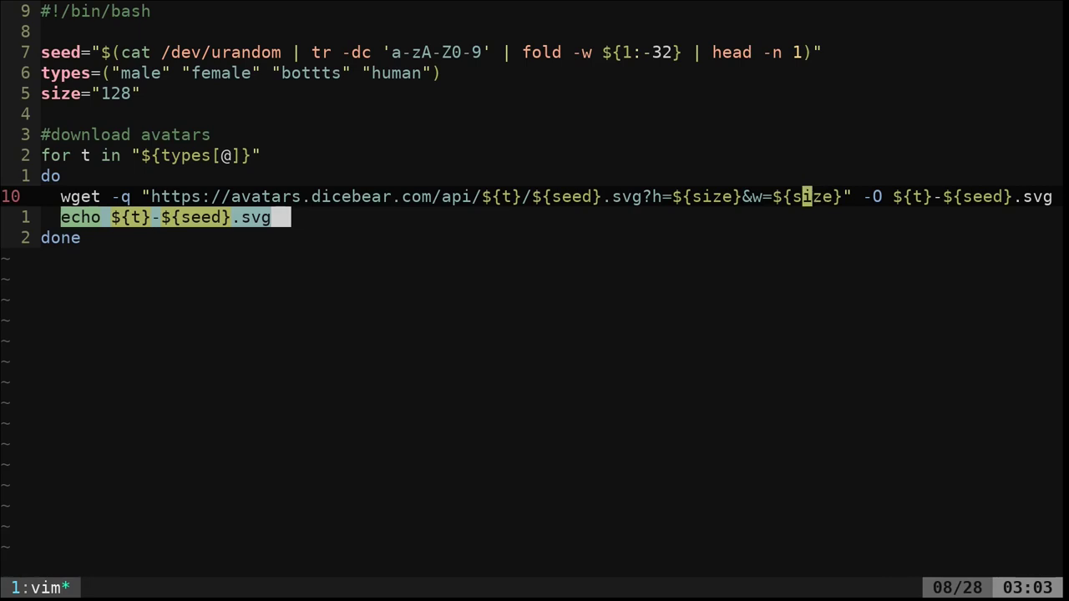
Save the script with the wget download loop and quit vim using :wq
type(":wq")
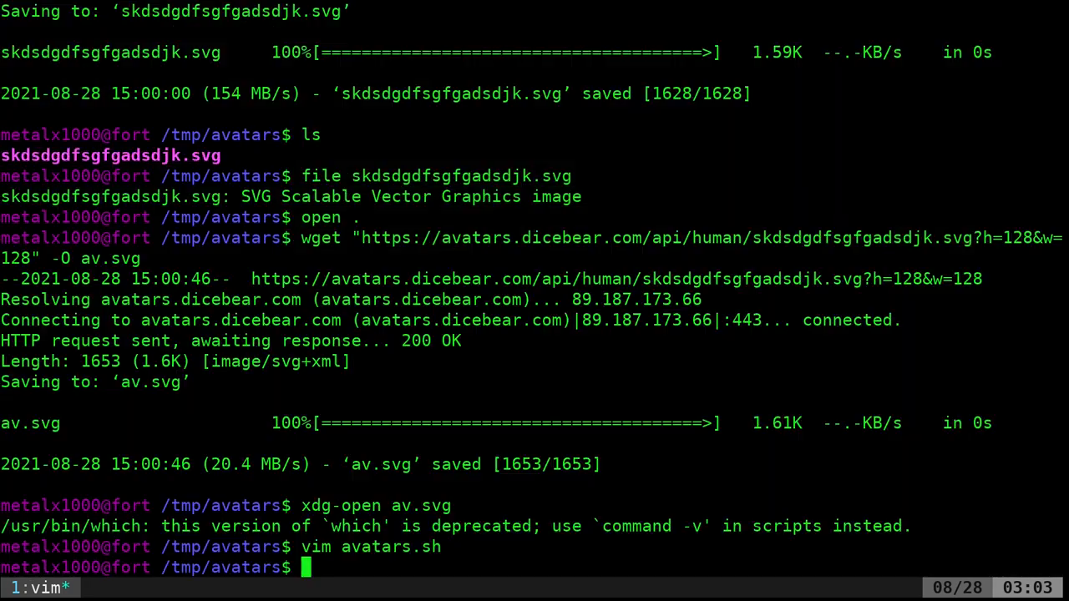
Make avatars.sh executable with chmod +x, run it for four SVGs, and type open
type("chmod +x av")
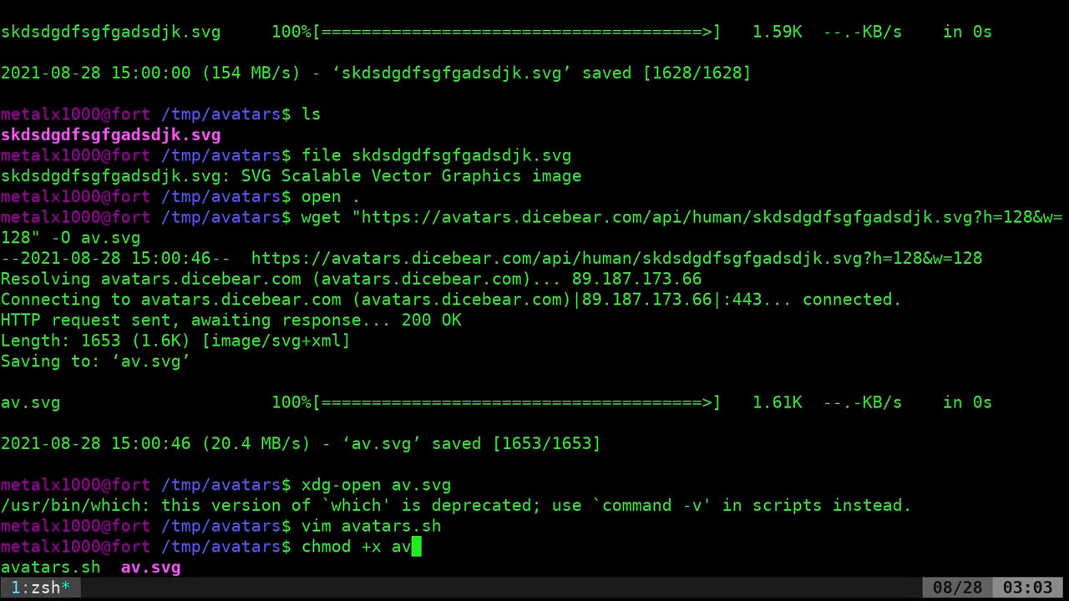
key("Tab")
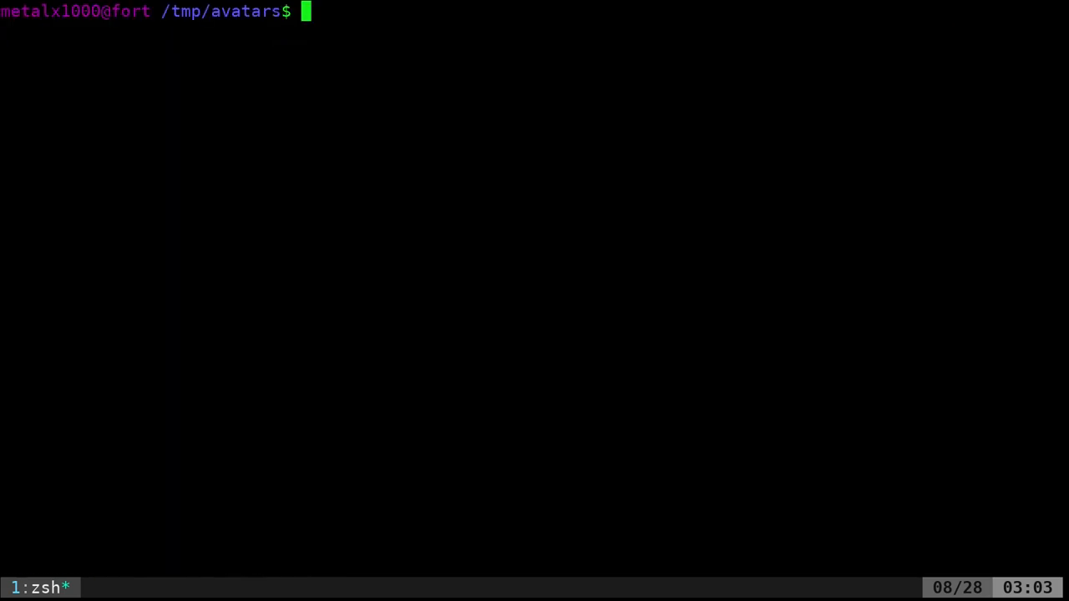
type("./avatars.sh")
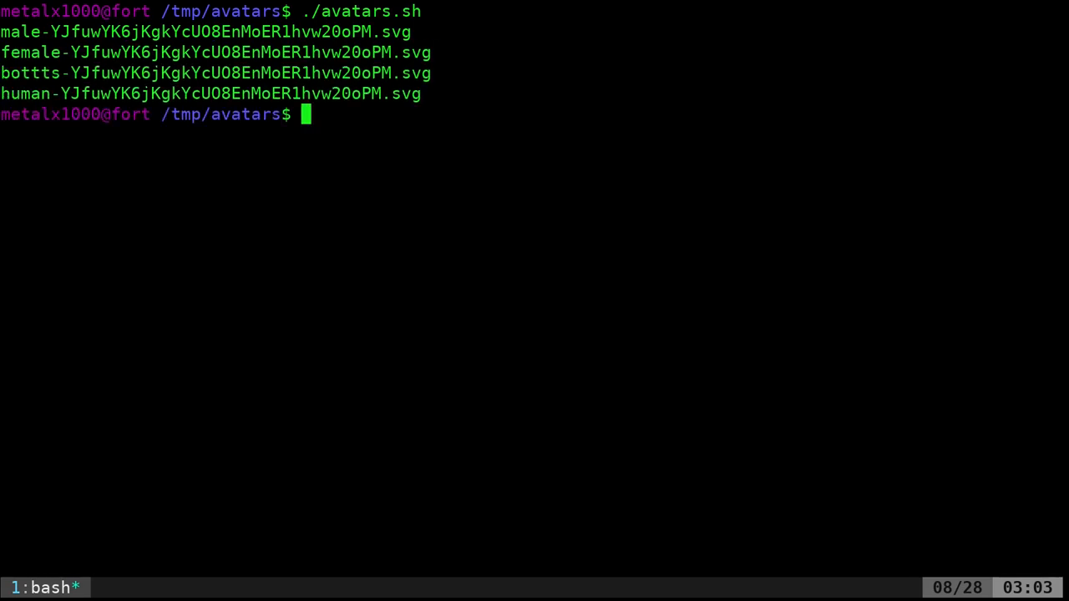
type("open .")
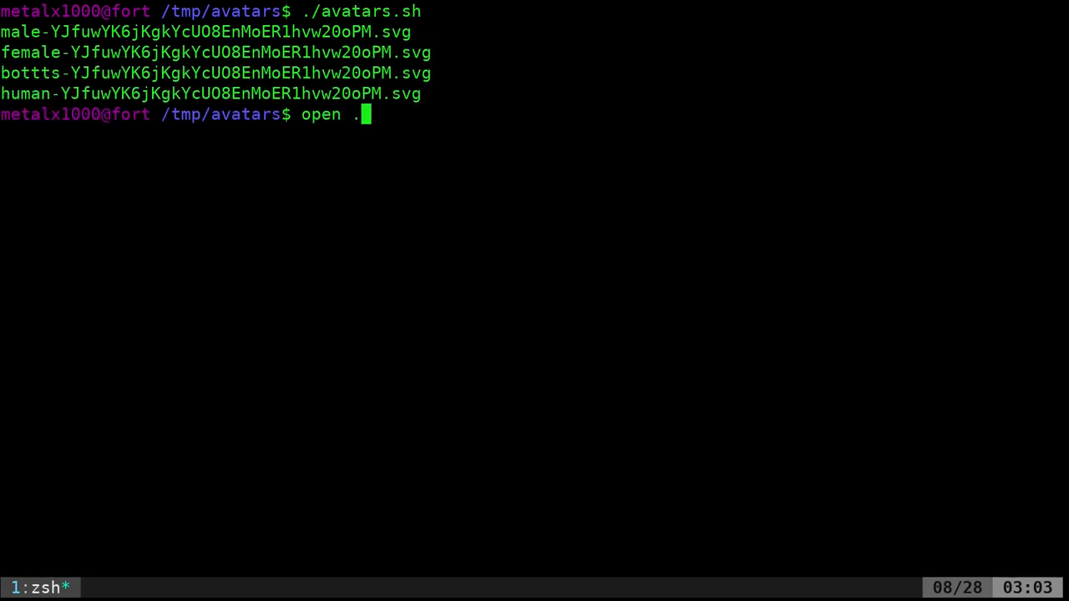
Open /tmp/avatars in PCManFM and rerun ./avatars.sh twice to add new avatar batches
key("Return")
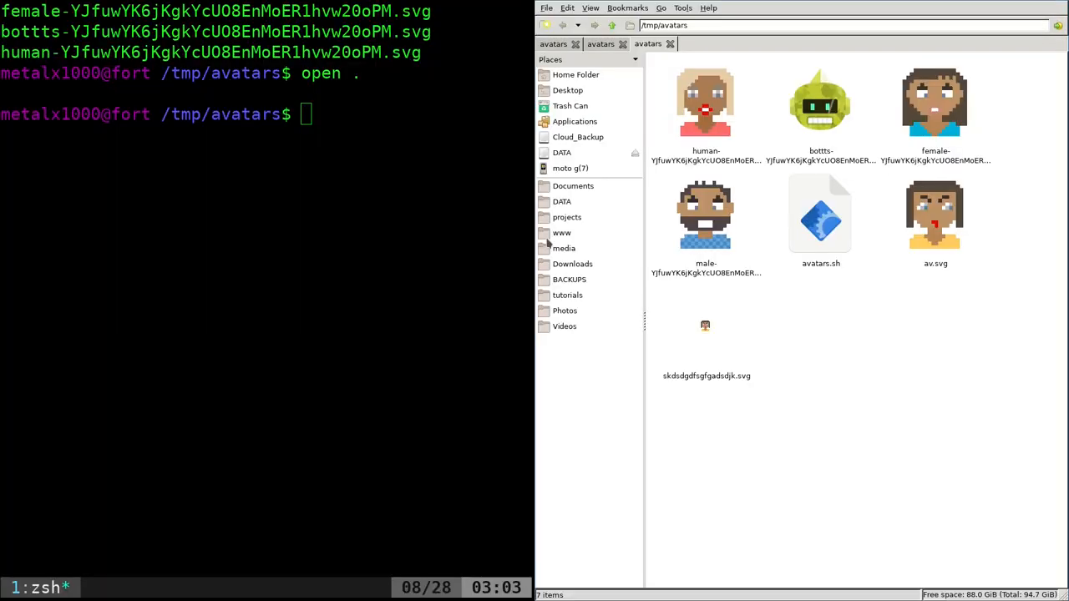
mouse_move(744, 241)
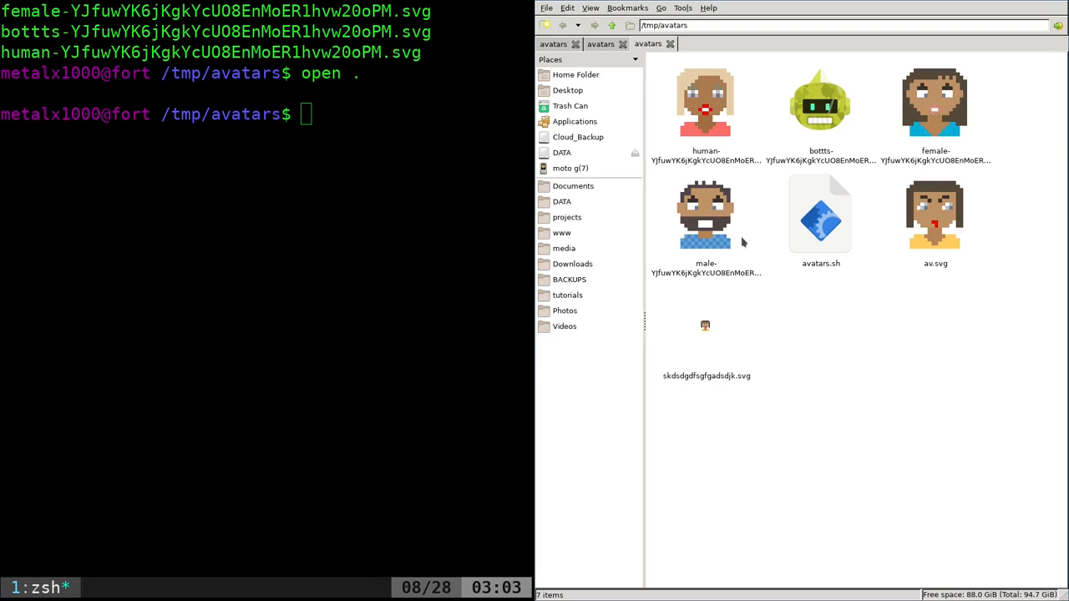
type("open .")
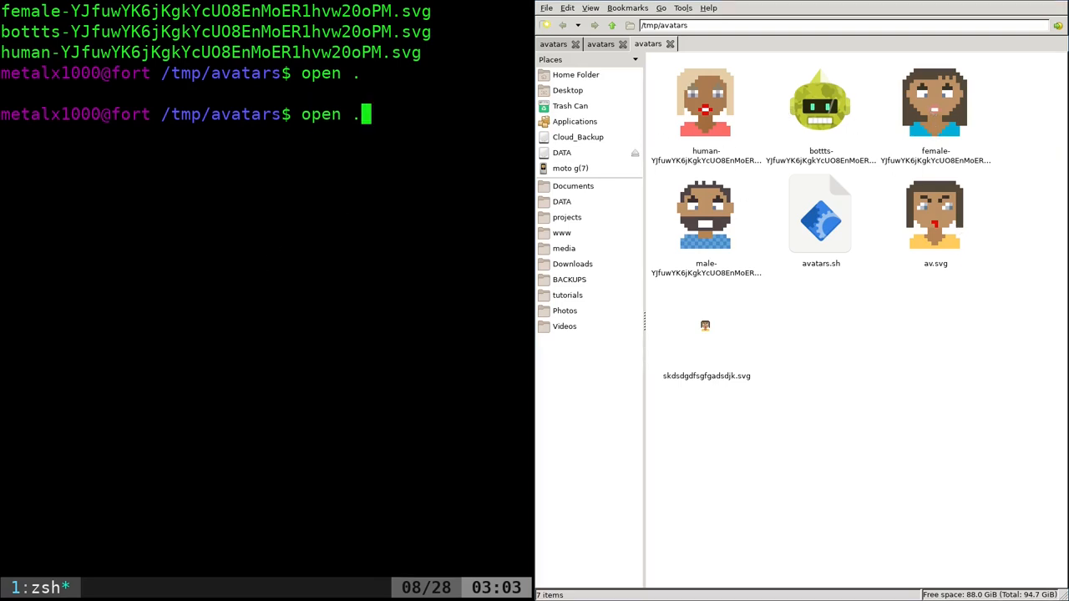
type("./avatars.sh")
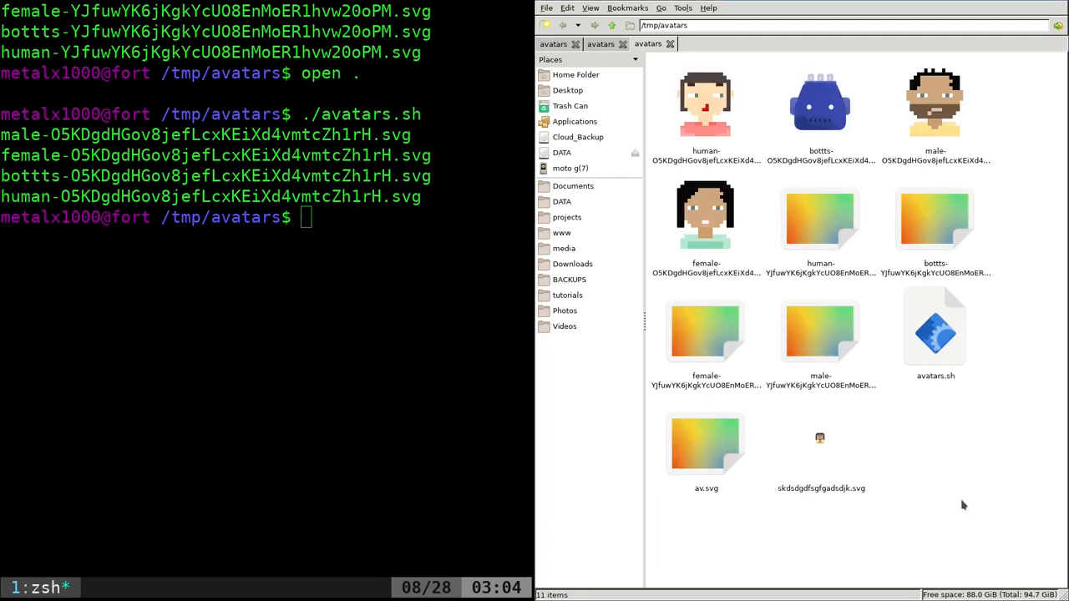
type("./avatars.sh")
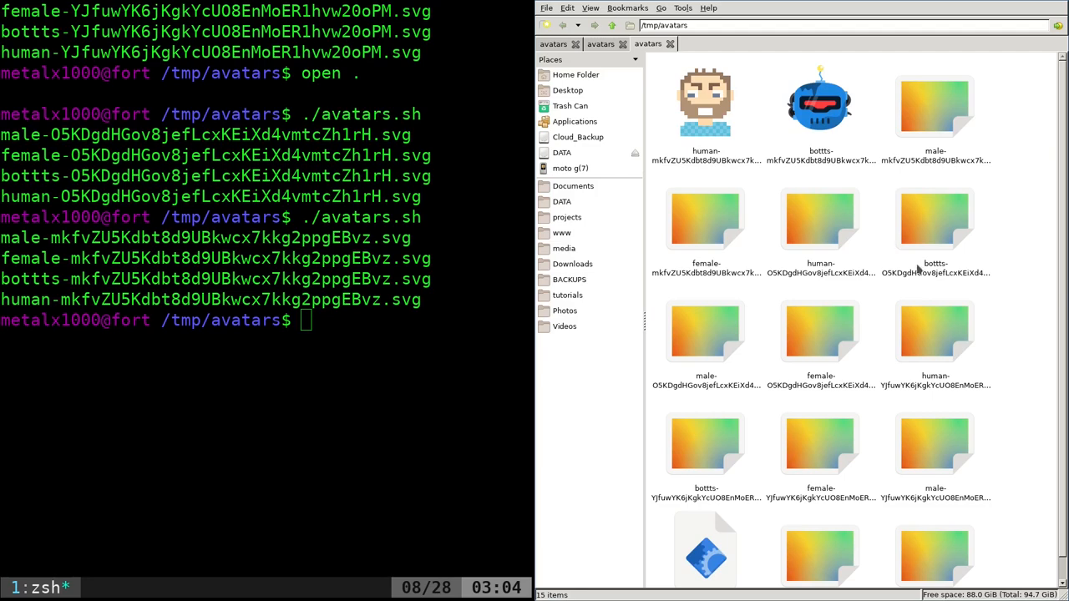
double_click(706, 100)
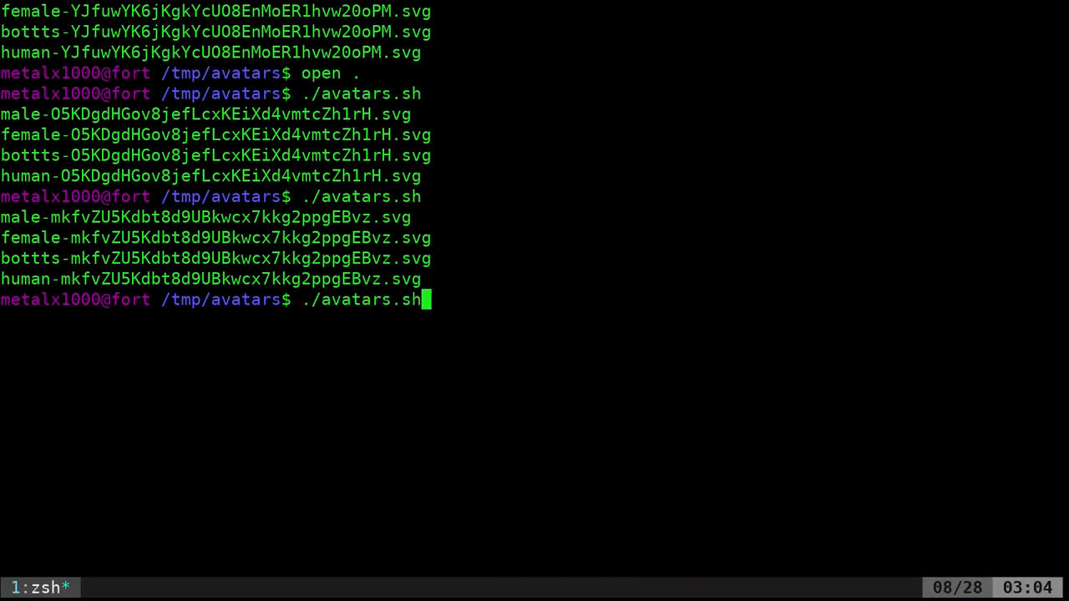
Enter chmod +x avatars.sh at the terminal prompt
type("chmod +x avatars.sh")
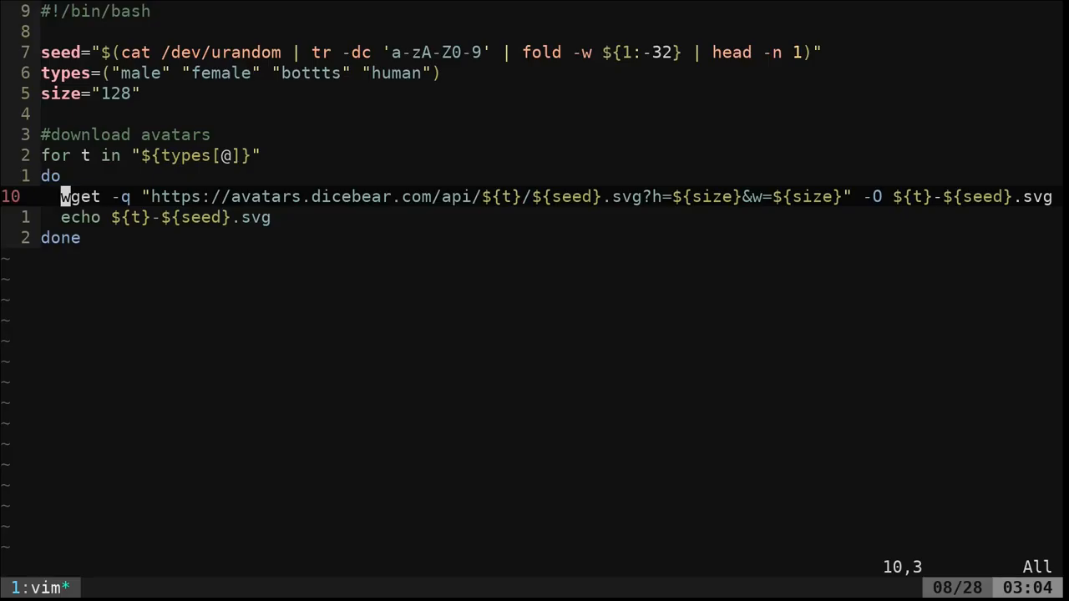
mouse_move(273, 287)
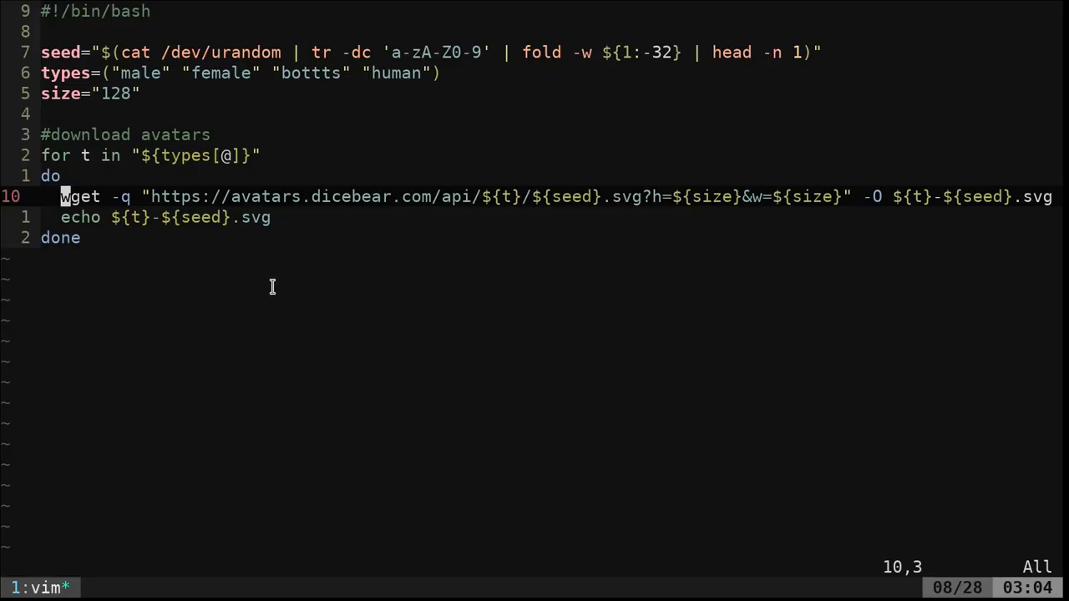
mouse_move(281, 281)
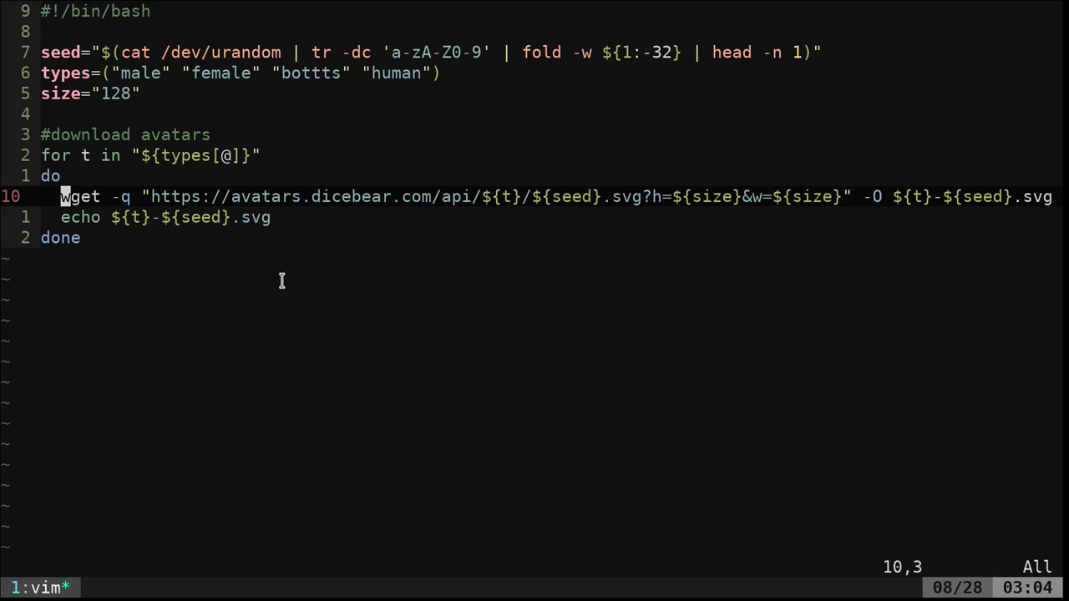
mouse_move(286, 280)
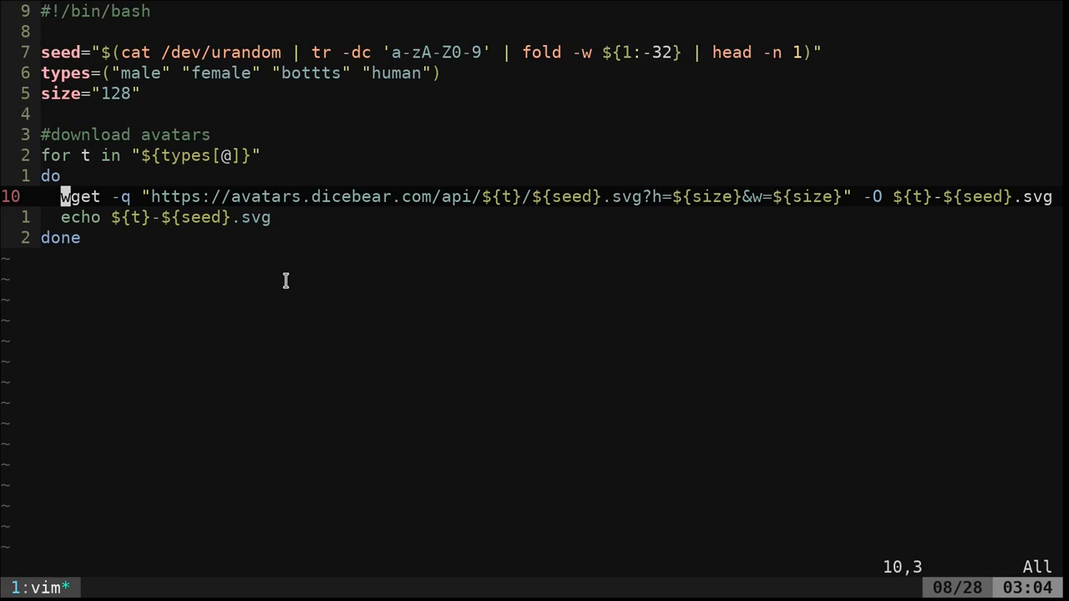
mouse_move(294, 286)
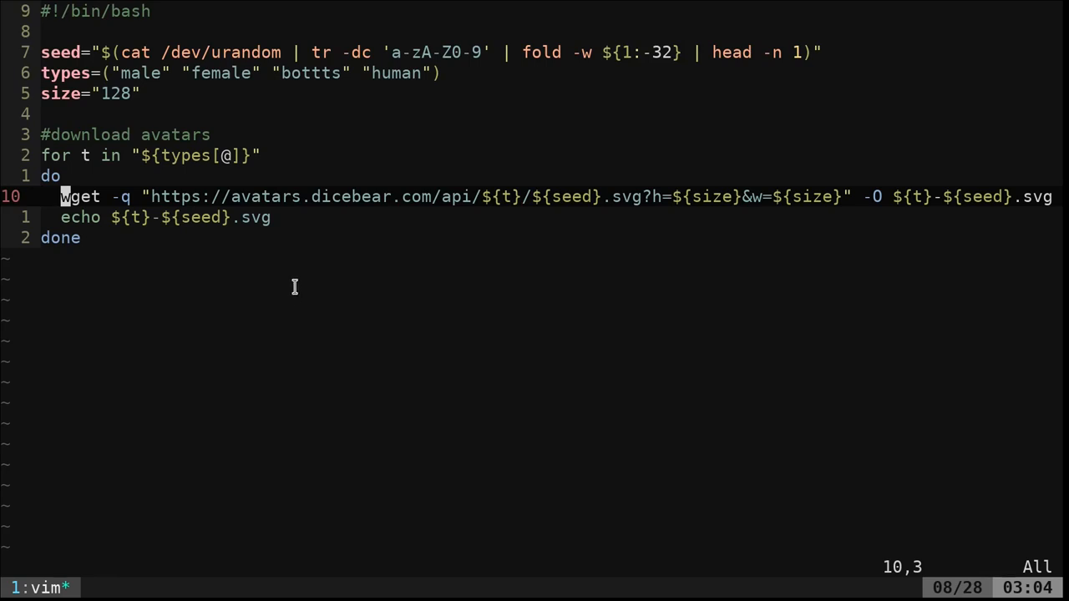
mouse_move(310, 293)
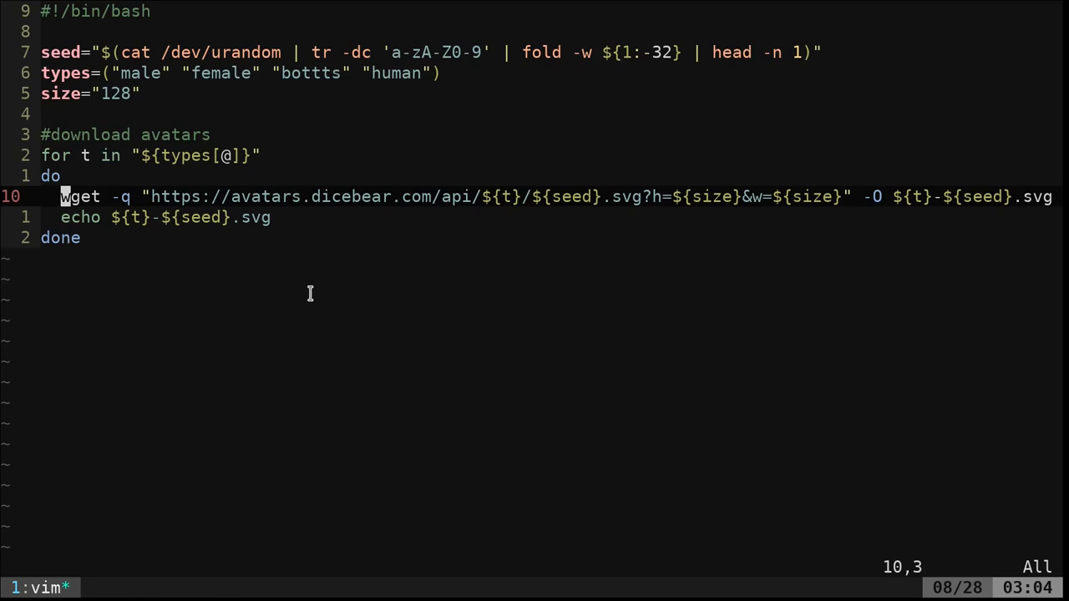